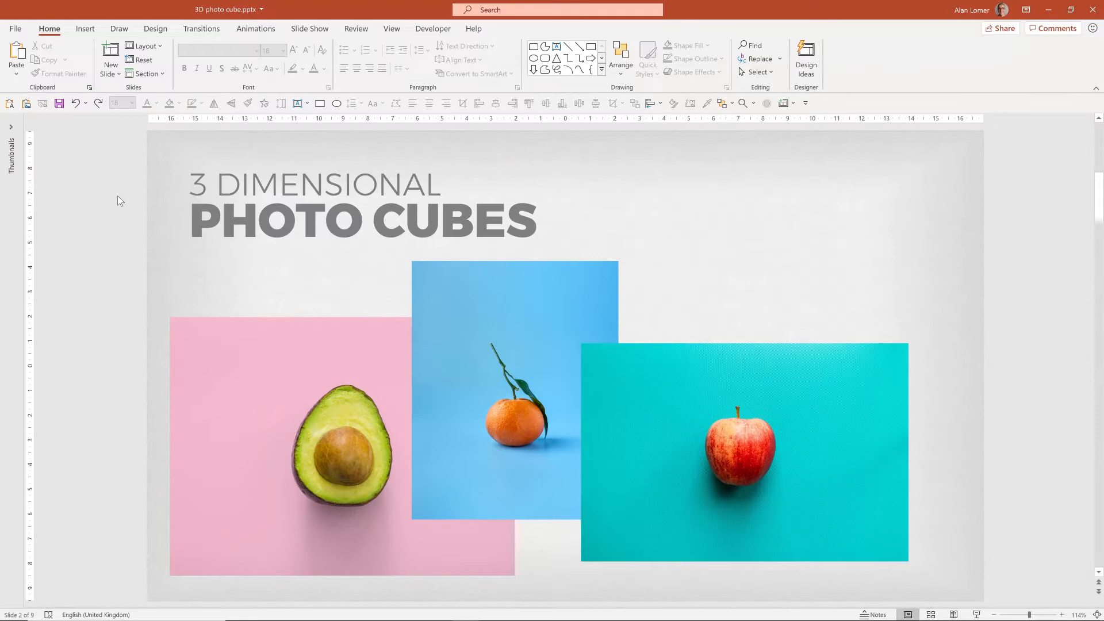
Crop the fruit photos to equal 1:1 squares and arrange them as tangerine, avocado, apple.
{"action": "left_click", "coordinate": [317, 444]}
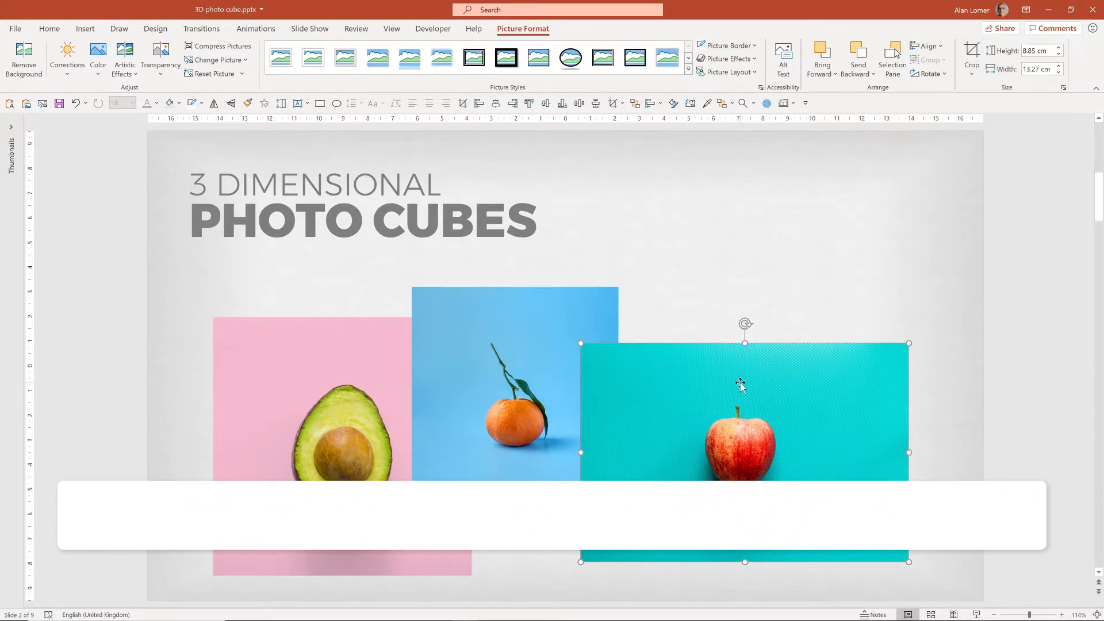
{"action": "left_click", "coordinate": [972, 56]}
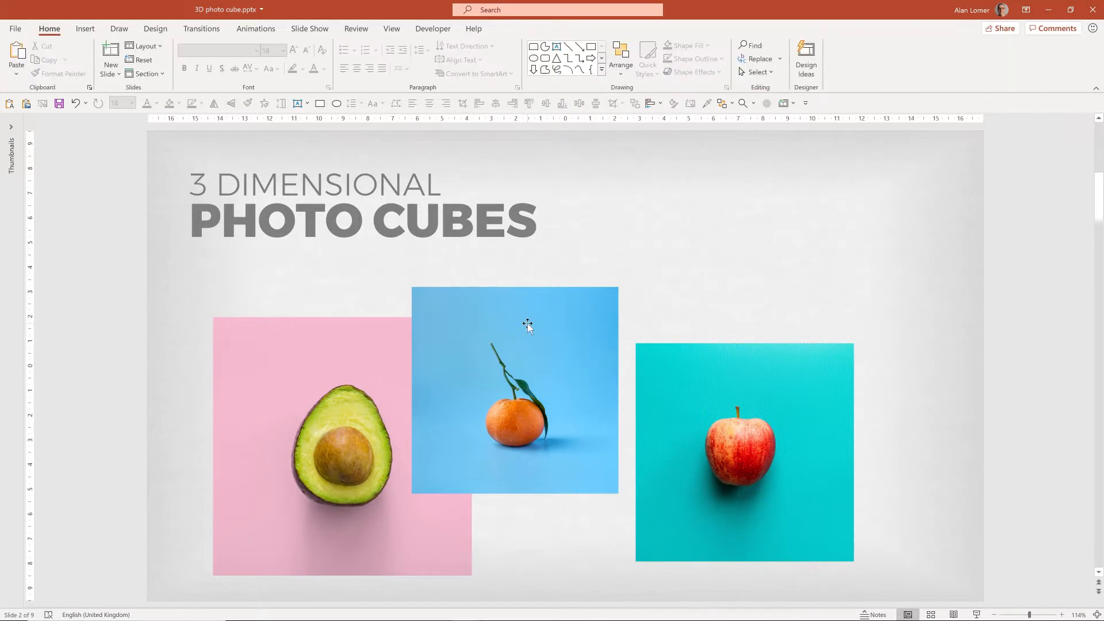
{"action": "left_click", "coordinate": [515, 391]}
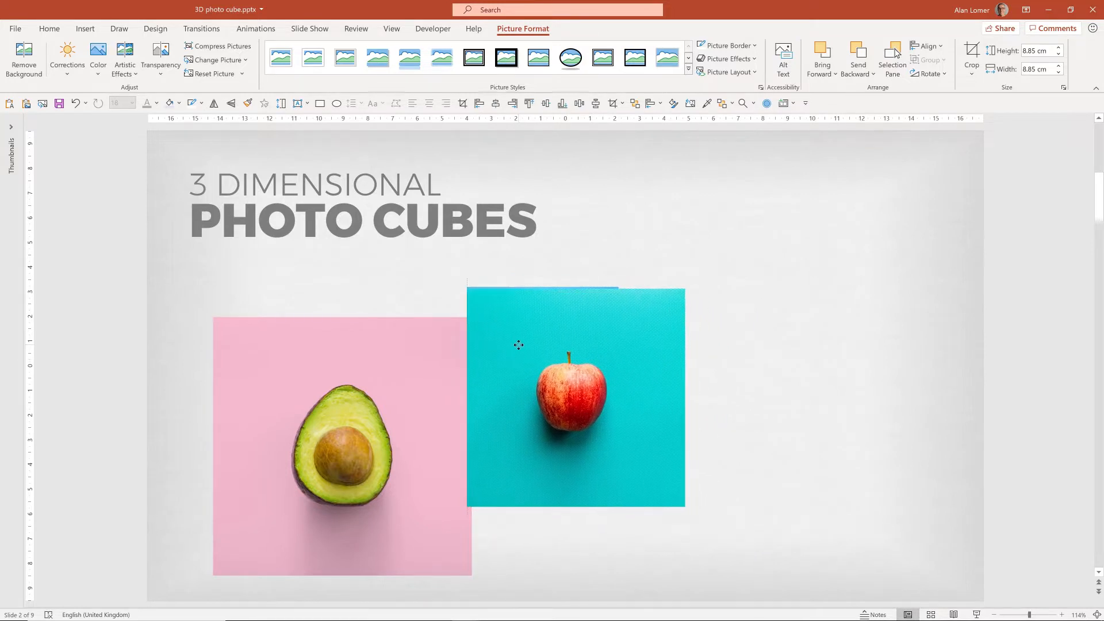
{"action": "left_click", "coordinate": [574, 395]}
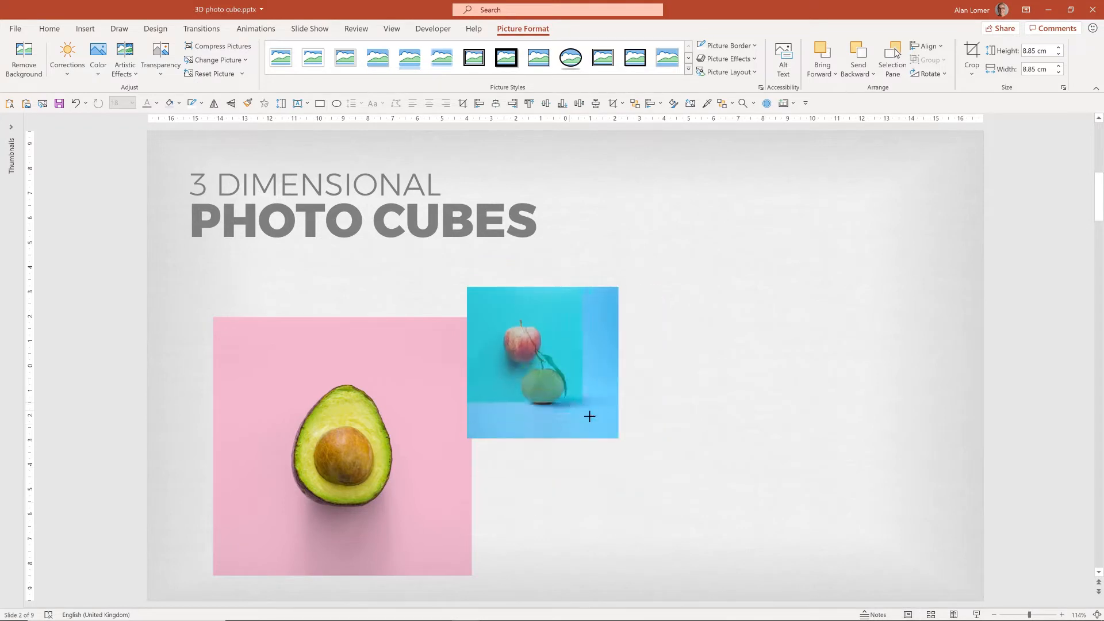
{"action": "left_click_drag", "start_coordinate": [588, 416], "coordinate": [616, 438]}
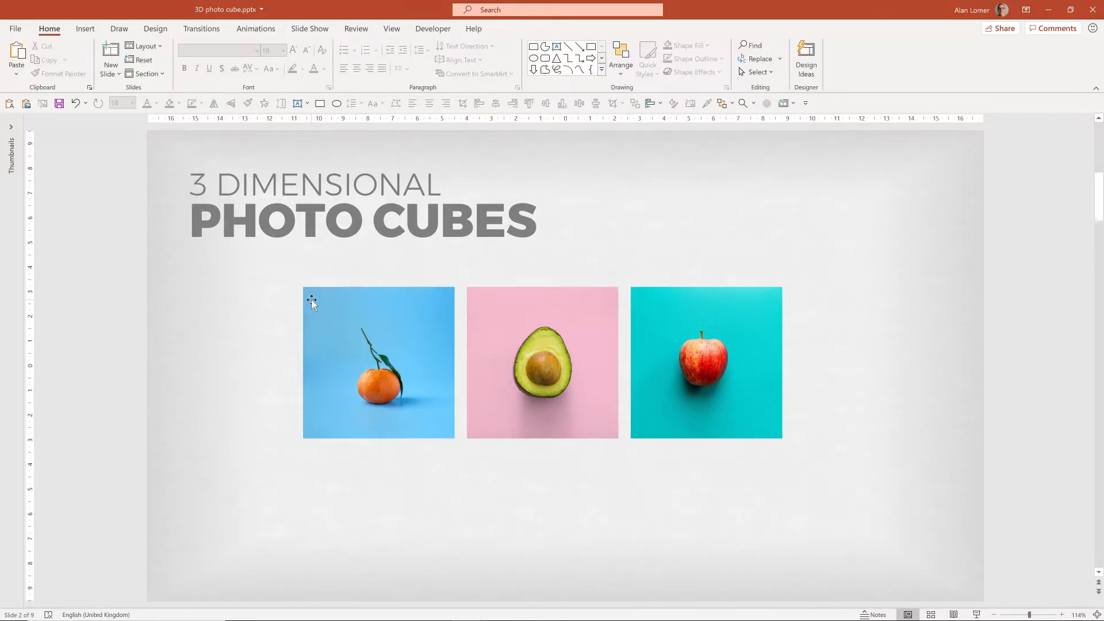
{"action": "mouse_move", "coordinate": [388, 331]}
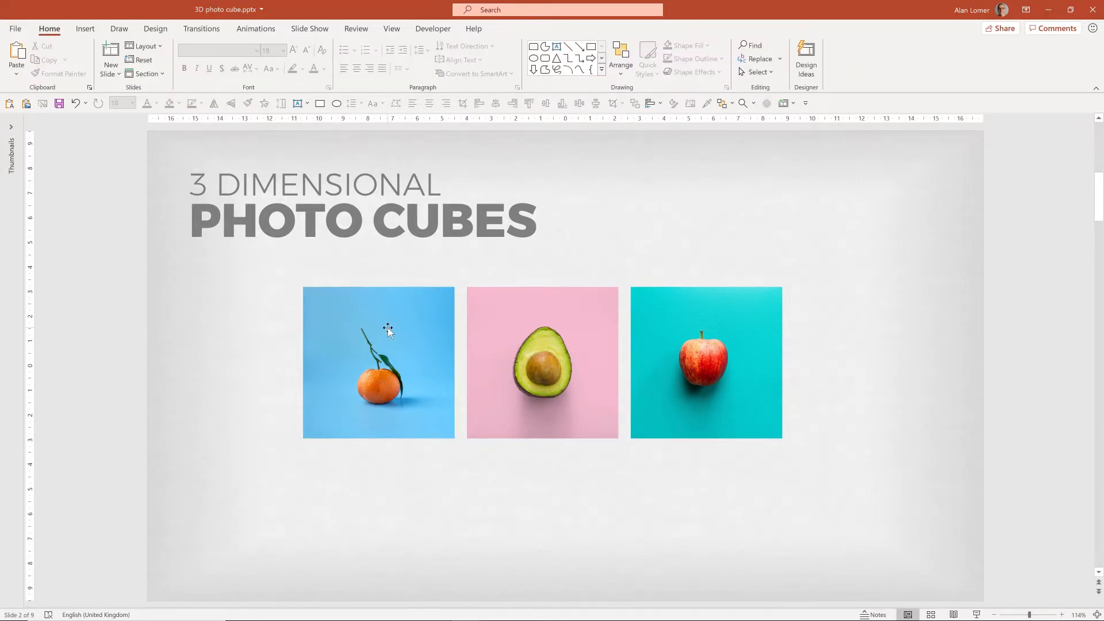
Apply the Isometric: Left Down 3-D rotation preset to the tangerine photo via Format Picture.
{"action": "right_click", "coordinate": [378, 362]}
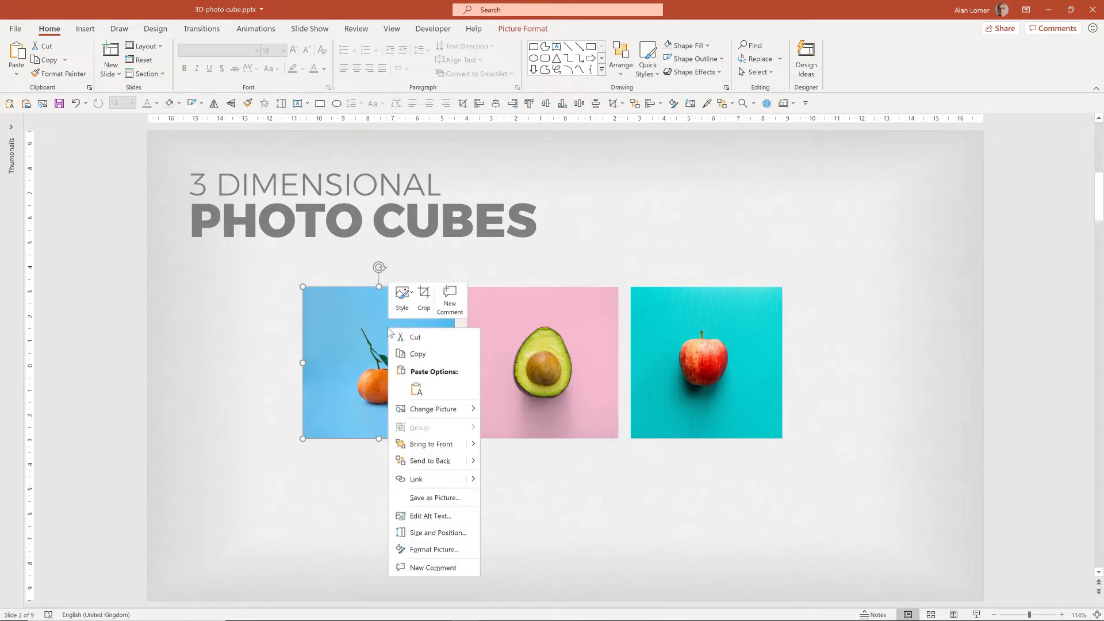
{"action": "mouse_move", "coordinate": [424, 482]}
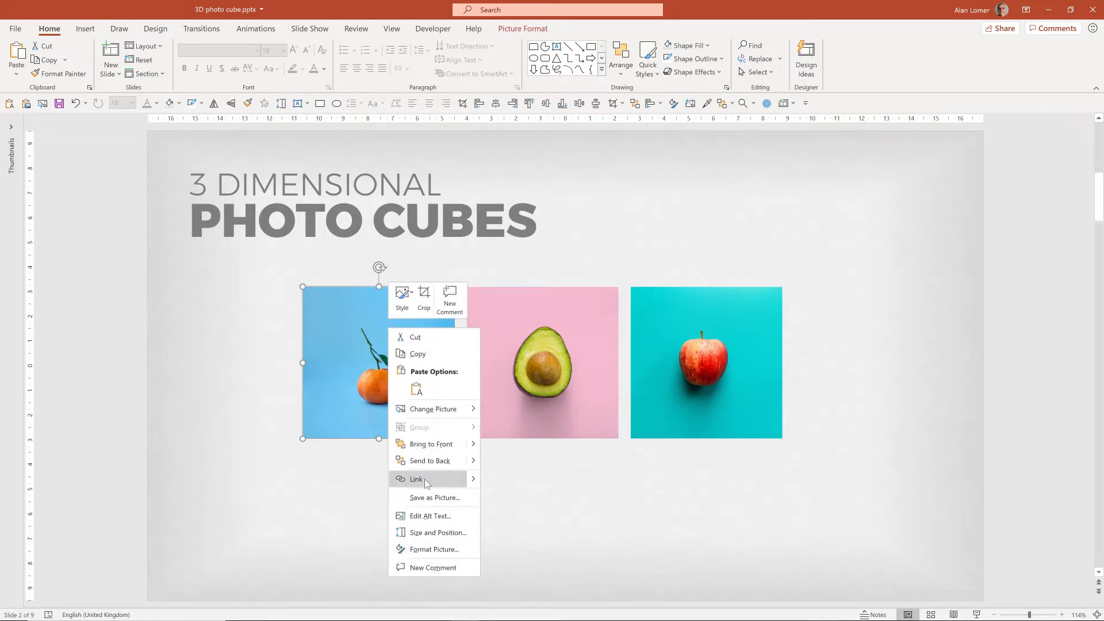
{"action": "mouse_move", "coordinate": [430, 549]}
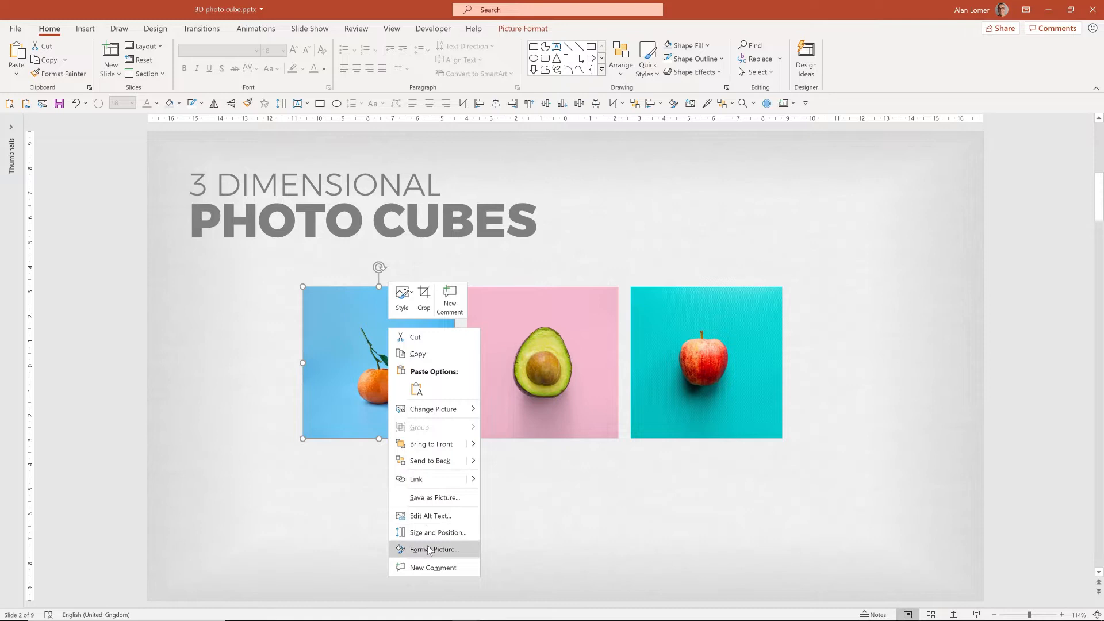
{"action": "left_click", "coordinate": [430, 549]}
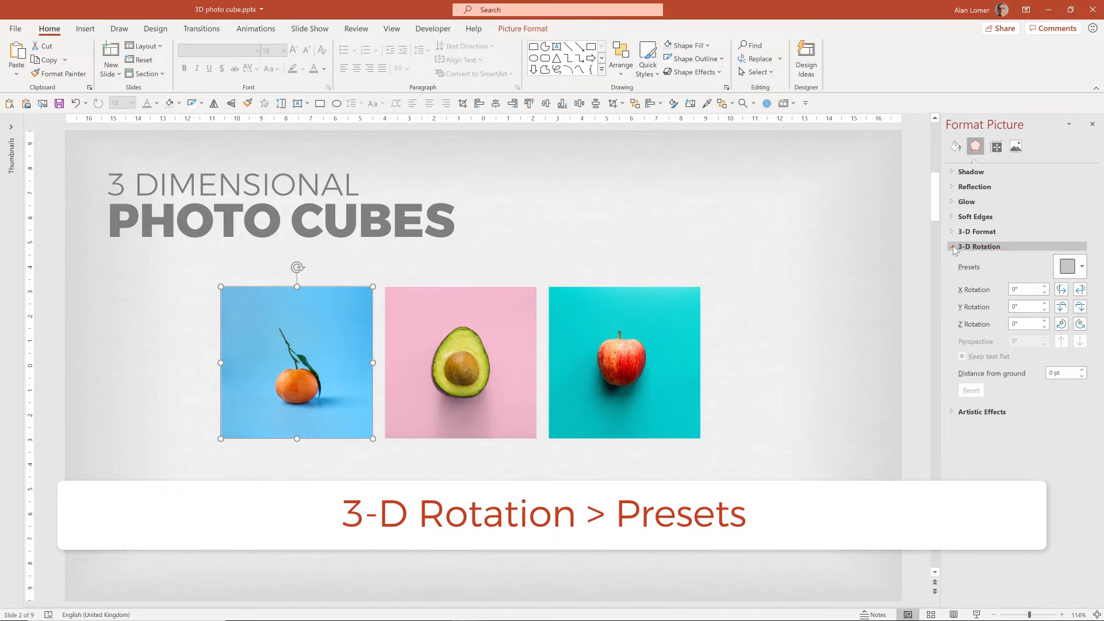
{"action": "left_click", "coordinate": [1067, 267]}
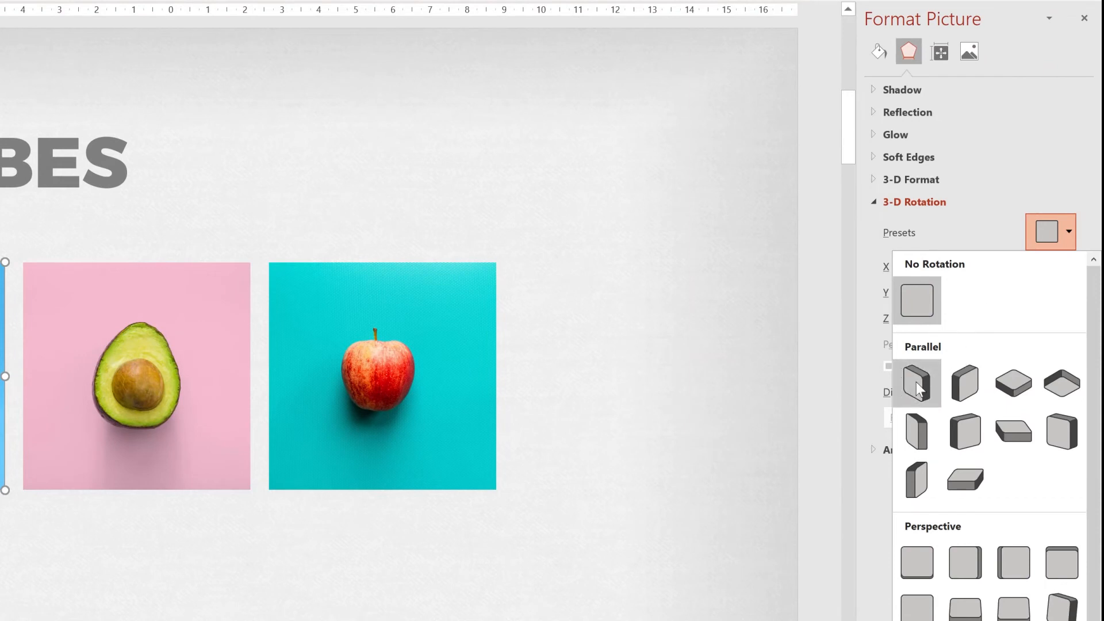
{"action": "mouse_move", "coordinate": [916, 384]}
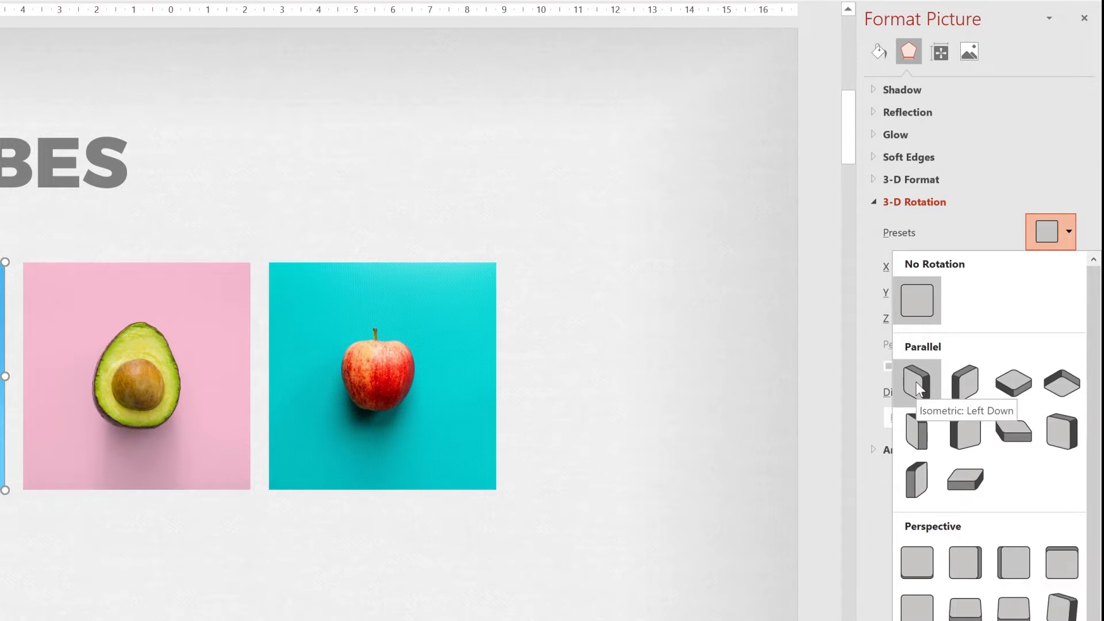
{"action": "left_click", "coordinate": [916, 382]}
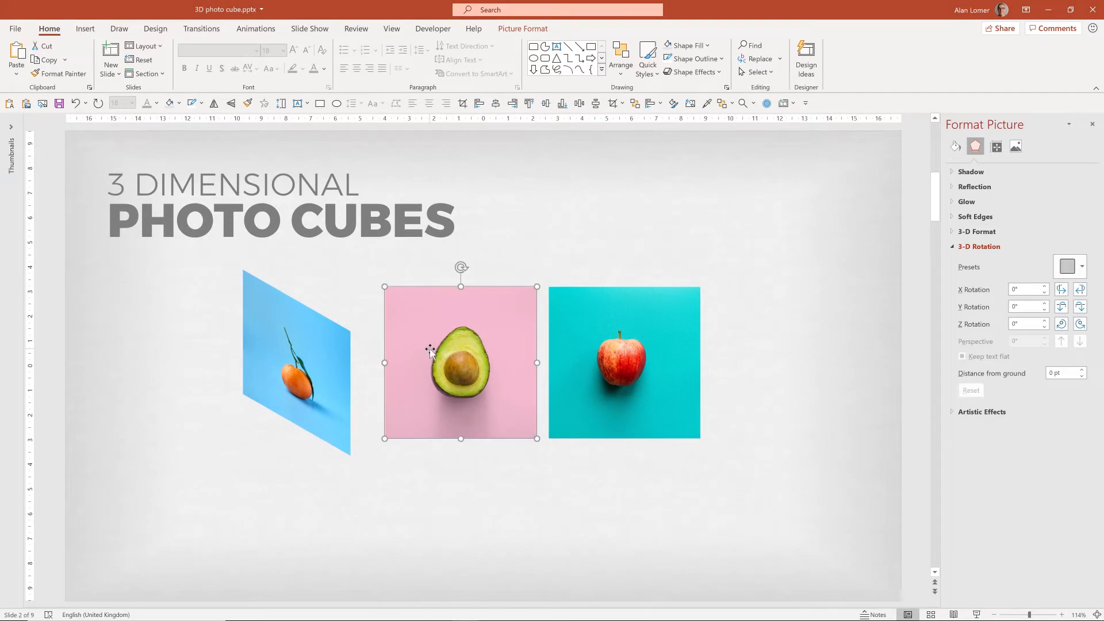
Give the avocado photo Isometric: Right Up and the apple photo Isometric: Top Up rotation.
{"action": "left_click", "coordinate": [1067, 266]}
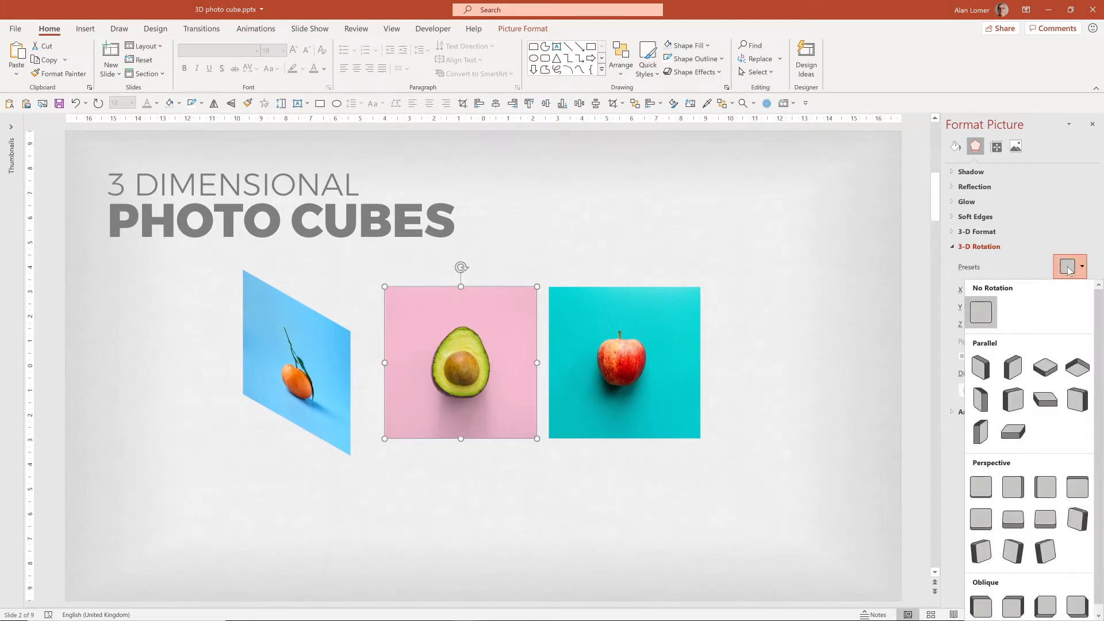
{"action": "mouse_move", "coordinate": [1012, 365]}
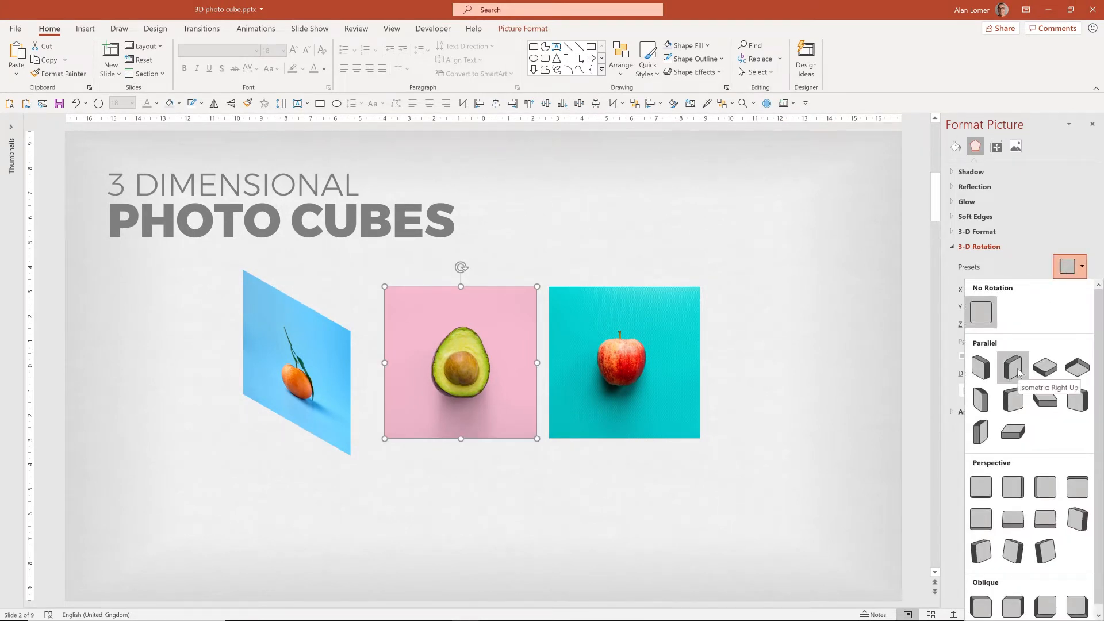
{"action": "left_click", "coordinate": [1011, 367]}
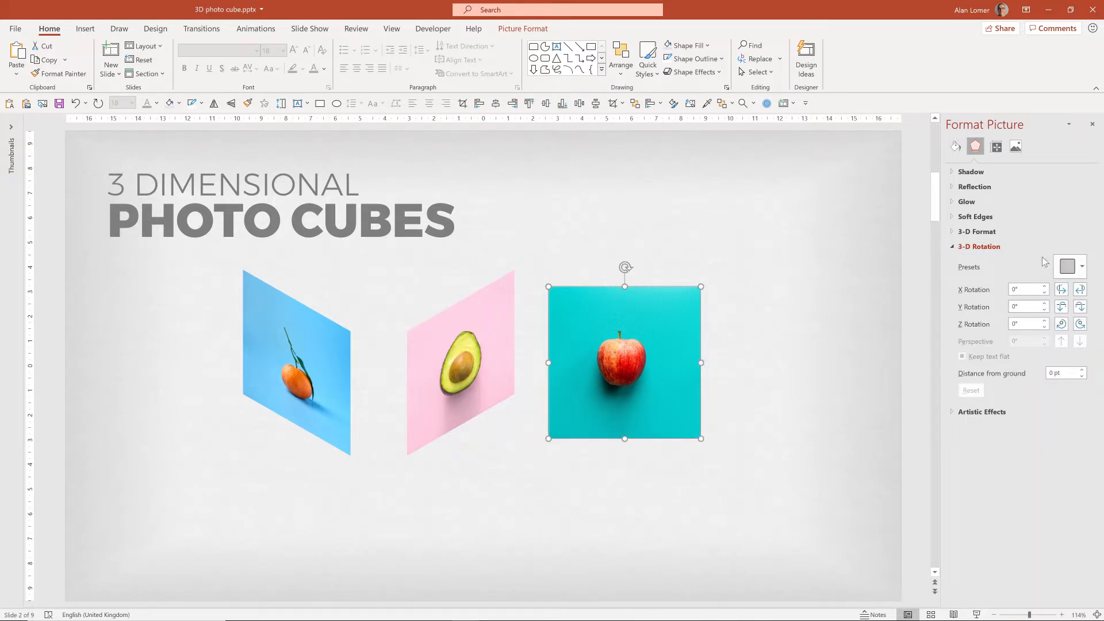
{"action": "left_click", "coordinate": [1068, 266]}
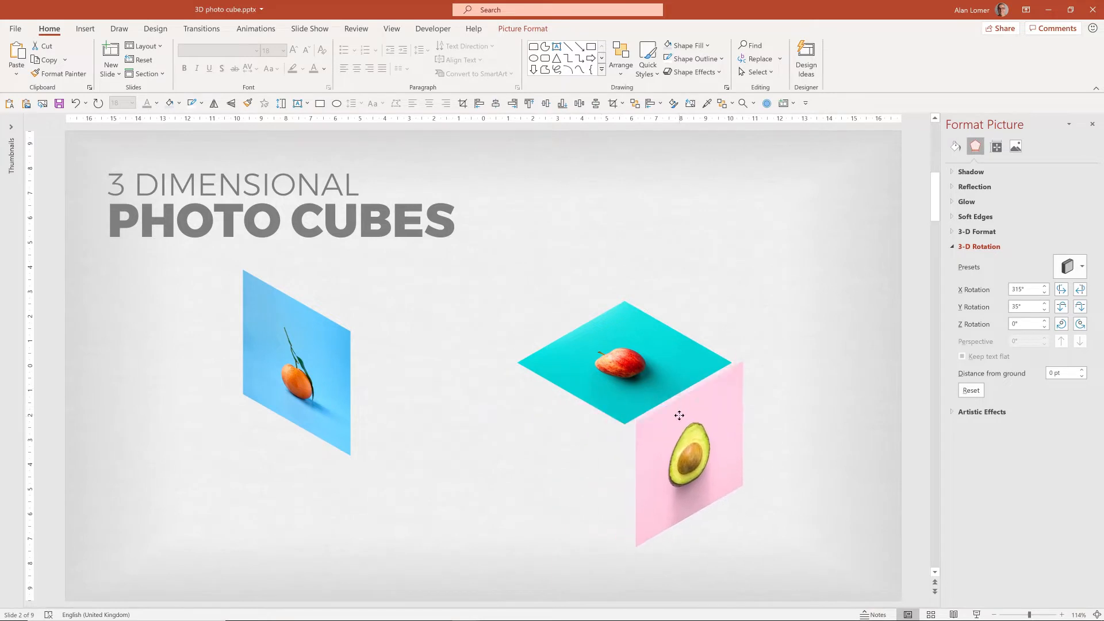
Fit the three rotated faces together into one cube and select all three.
{"action": "left_click", "coordinate": [678, 457]}
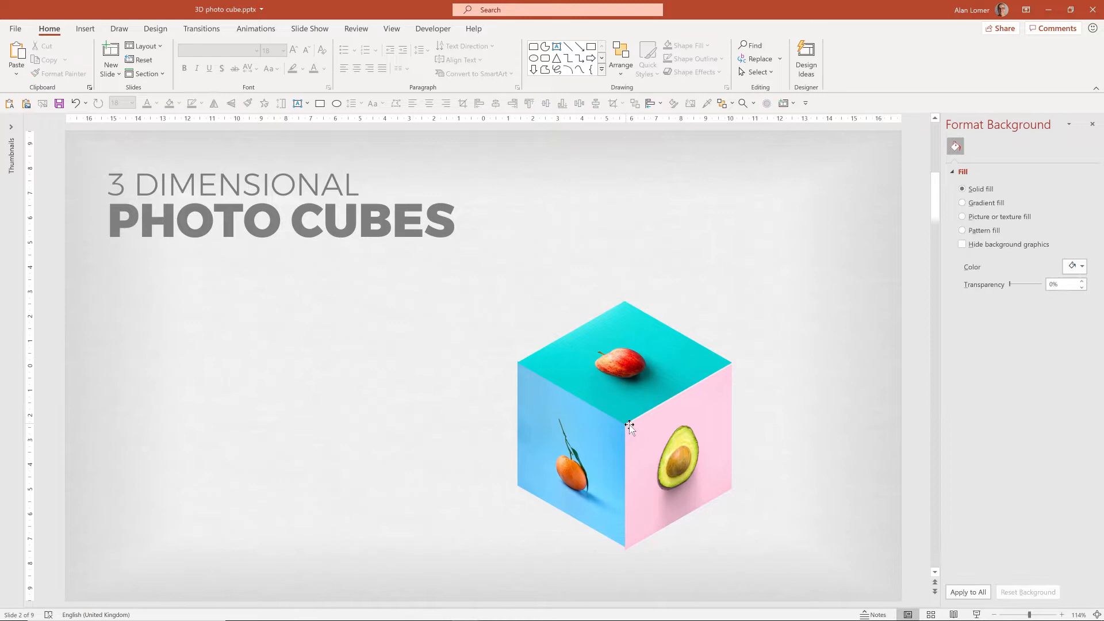
{"action": "left_click", "coordinate": [675, 456]}
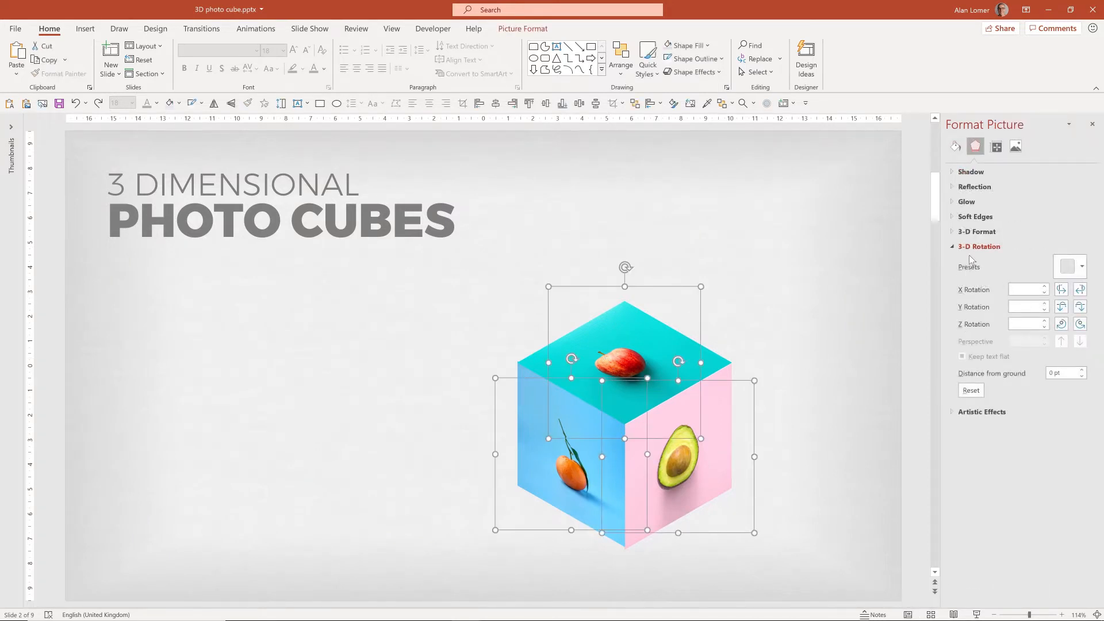
Give the cube faces a slight 2 pt top bevel and move the cube toward the slide centre.
{"action": "left_click", "coordinate": [977, 231]}
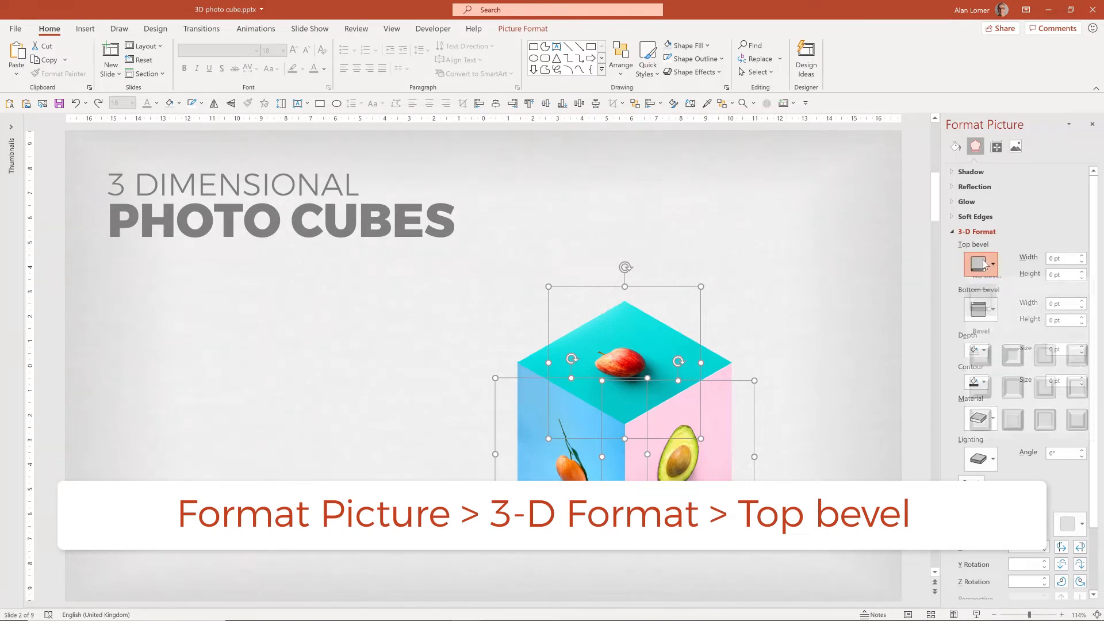
{"action": "left_click", "coordinate": [991, 263]}
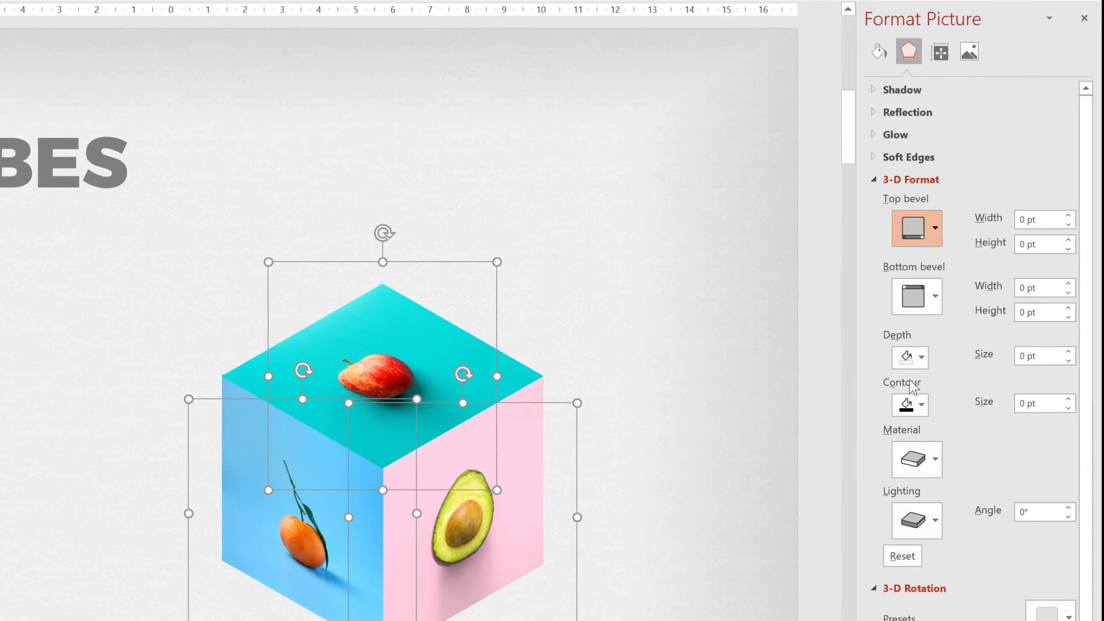
{"action": "left_click", "coordinate": [916, 228]}
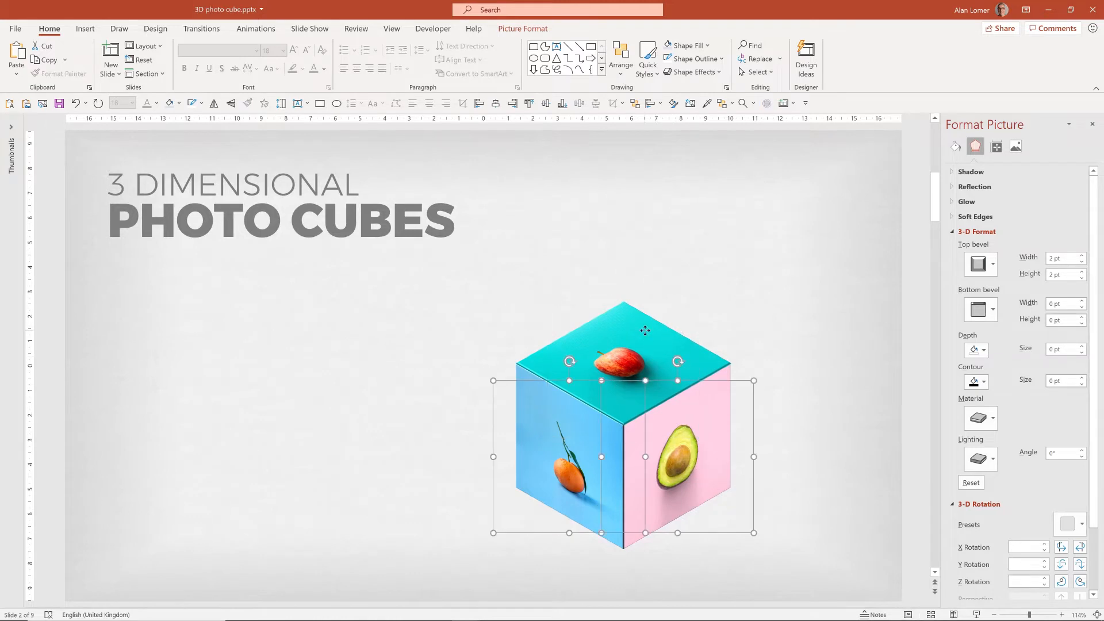
{"action": "left_click_drag", "start_coordinate": [644, 331], "coordinate": [514, 345]}
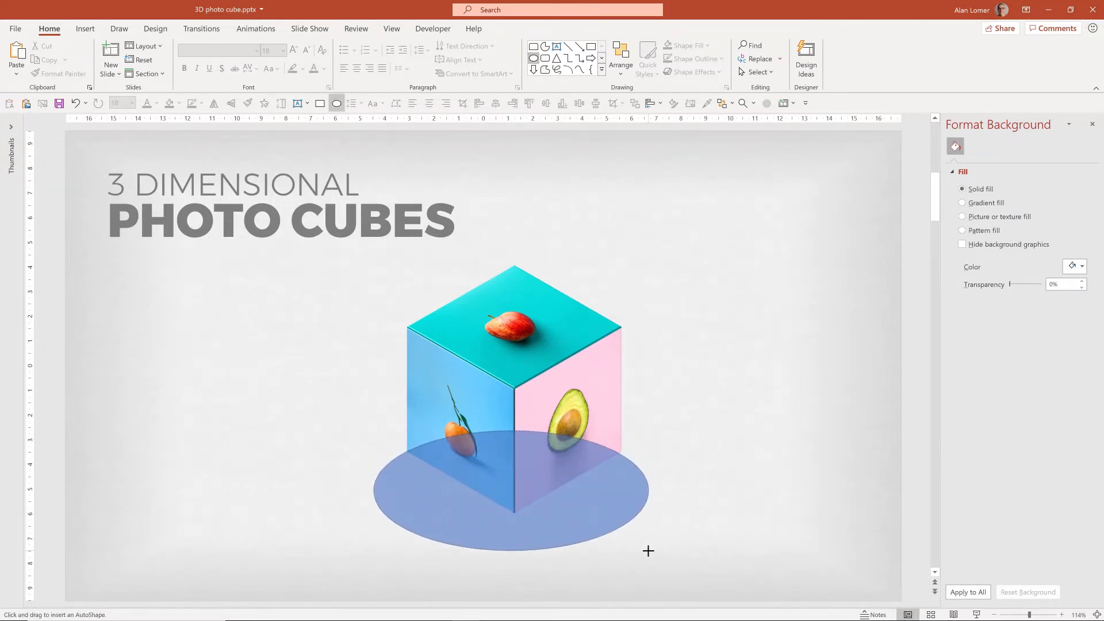
Finish the oval under the cube and give it a radial path gradient fill from its centre.
{"action": "left_click", "coordinate": [517, 490]}
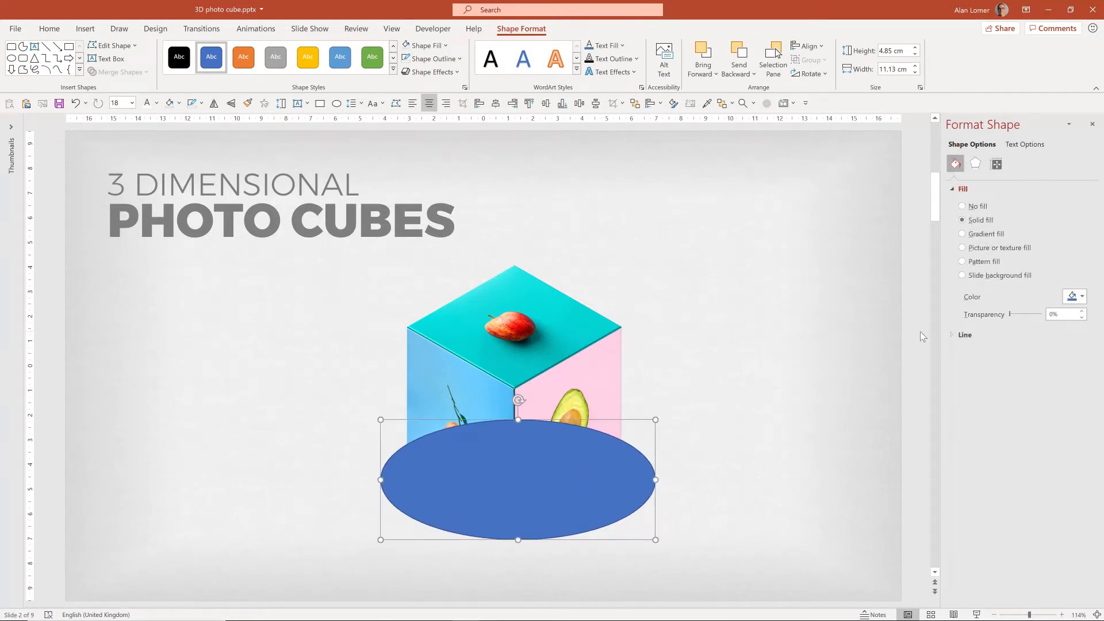
{"action": "left_click", "coordinate": [963, 234]}
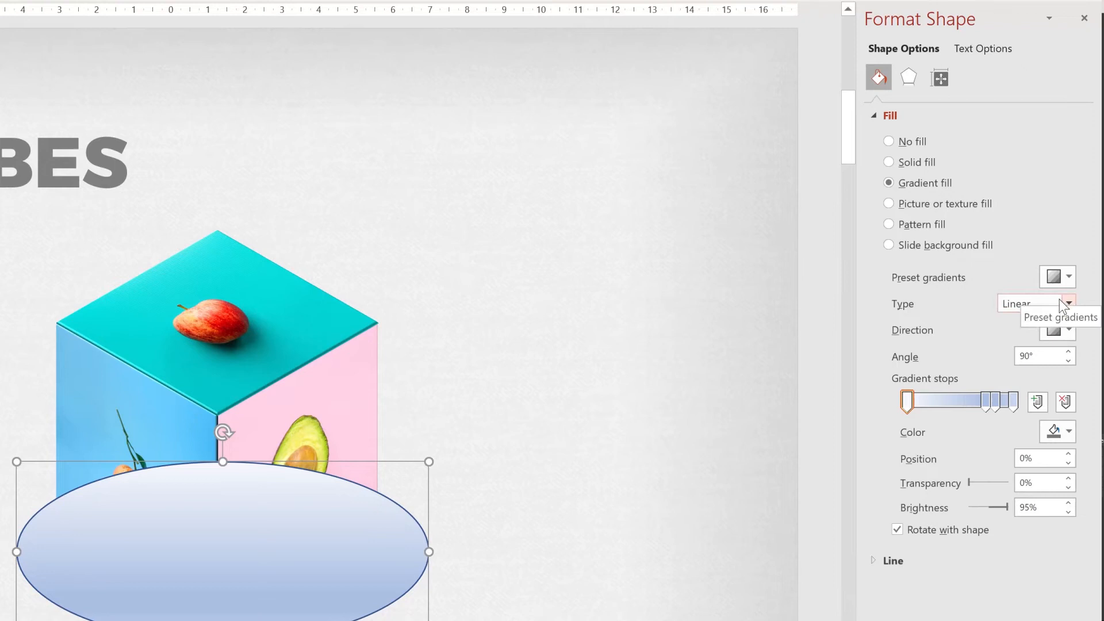
{"action": "left_click", "coordinate": [1067, 304]}
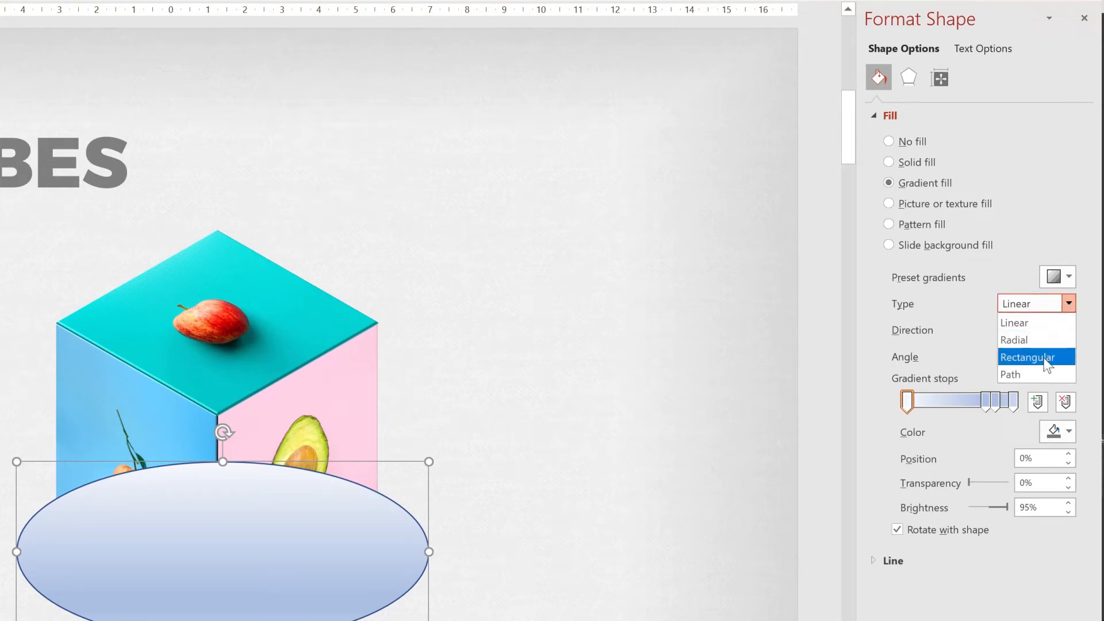
{"action": "left_click", "coordinate": [1009, 373]}
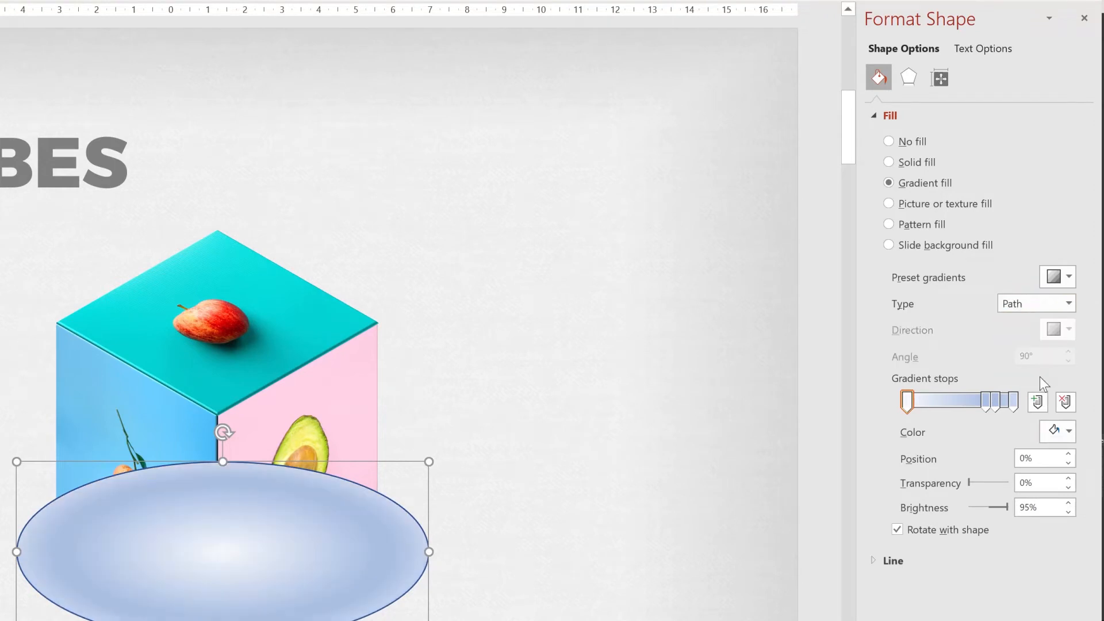
Set both the centre and outer gradient stops of the oval to black.
{"action": "left_click", "coordinate": [988, 400]}
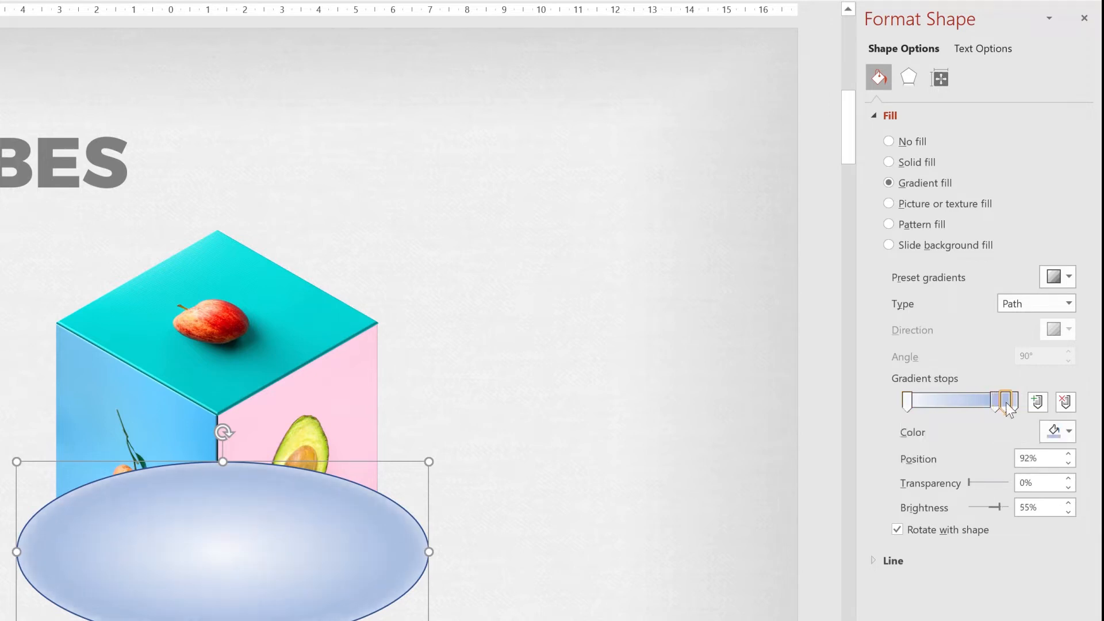
{"action": "left_click", "coordinate": [907, 400]}
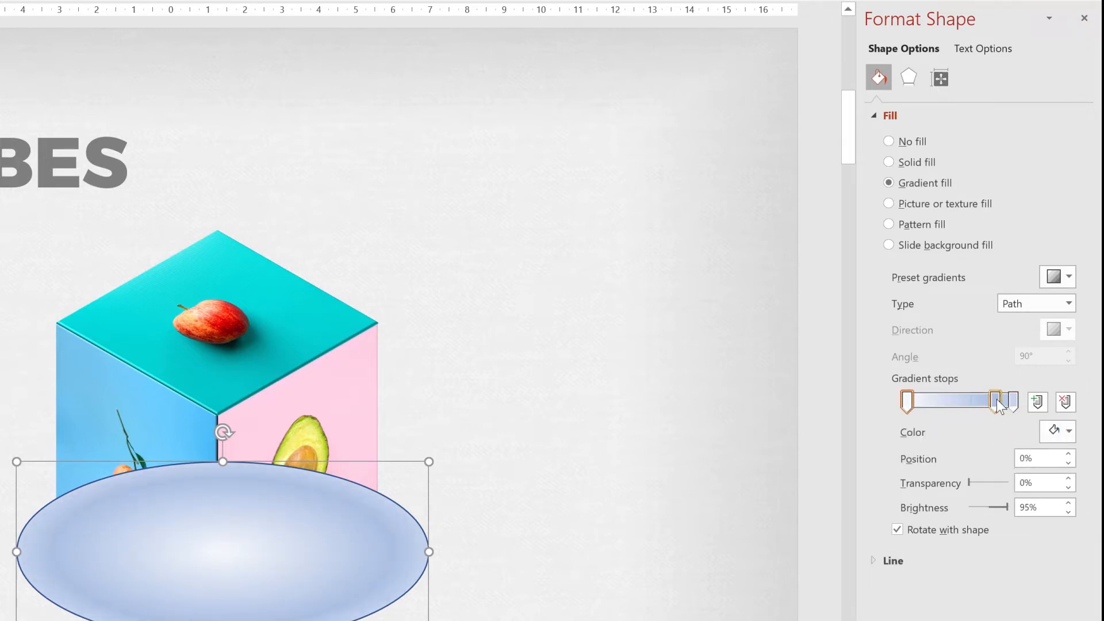
{"action": "left_click", "coordinate": [1064, 402]}
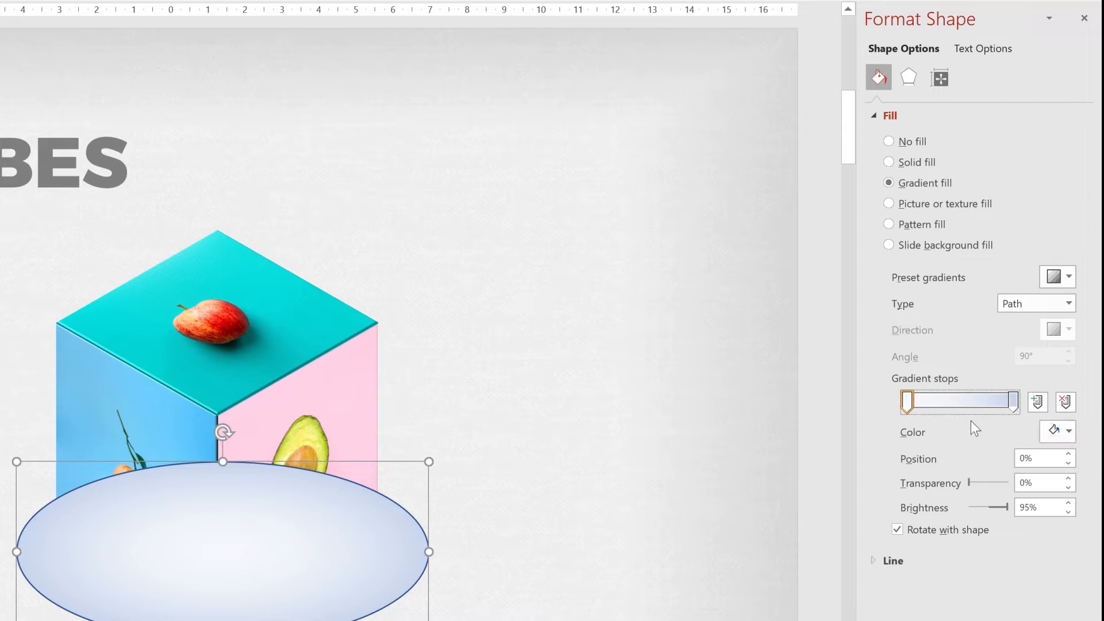
{"action": "left_click", "coordinate": [1052, 432]}
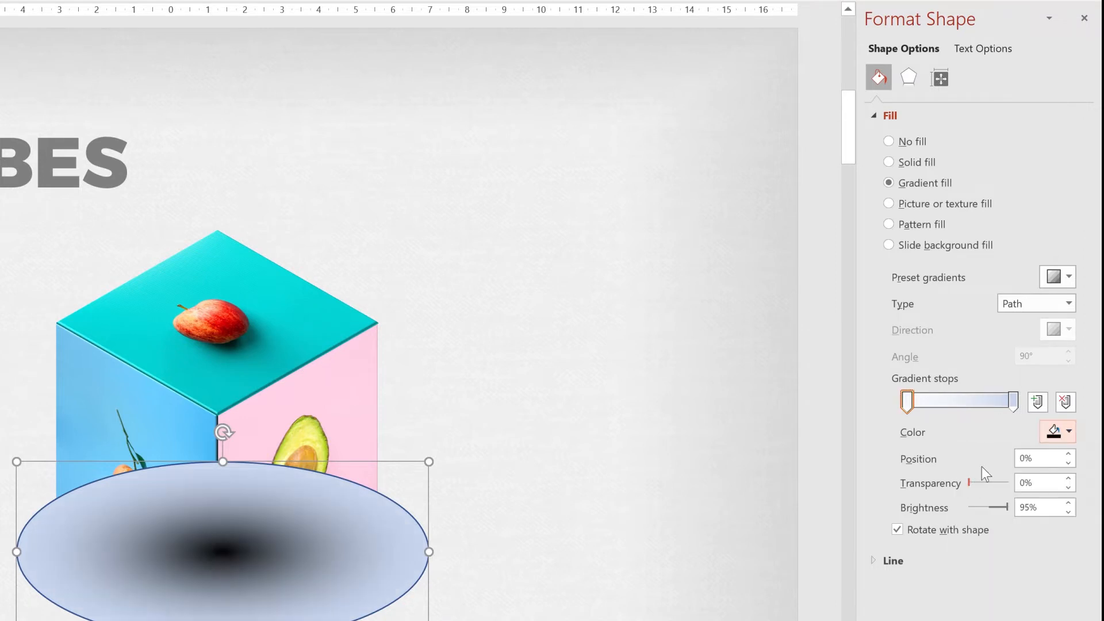
{"action": "left_click", "coordinate": [1067, 431]}
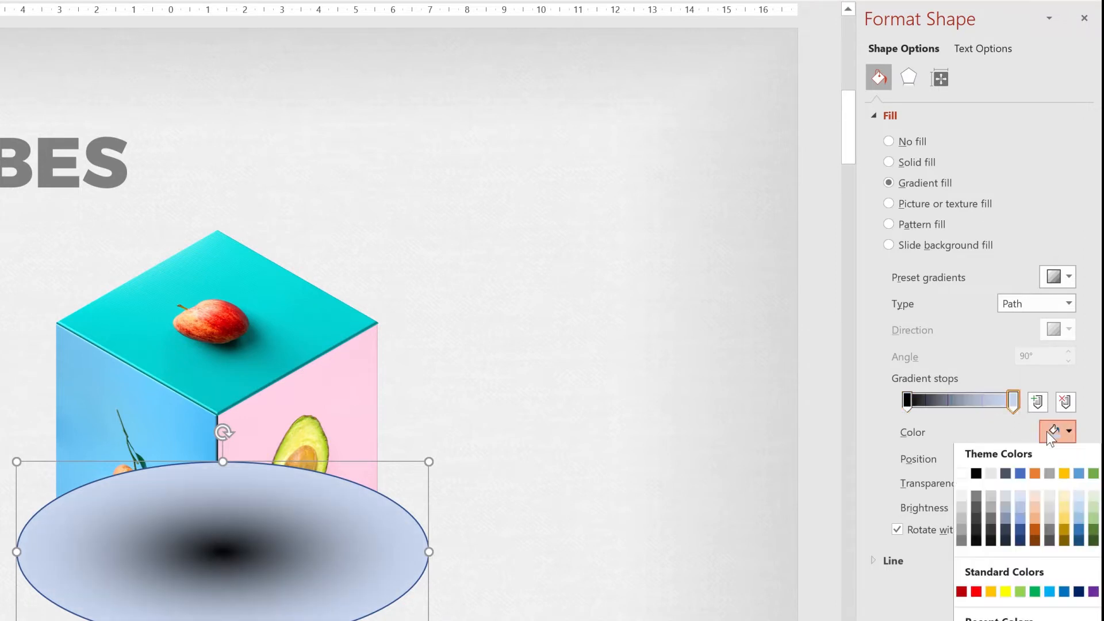
{"action": "left_click", "coordinate": [976, 473]}
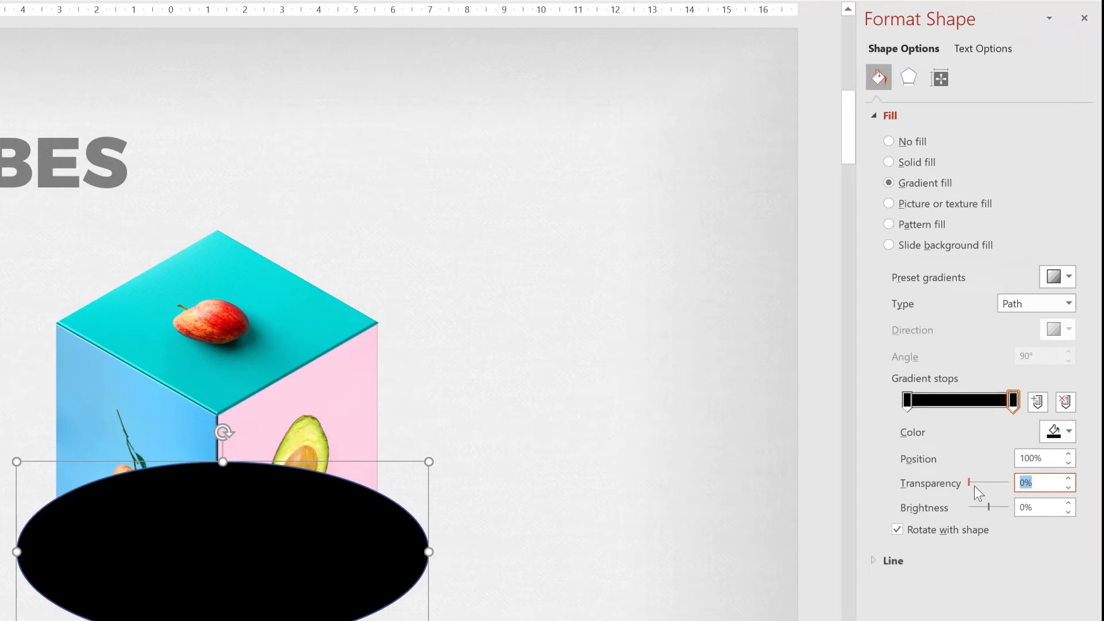
Set the outer gradient stop to 100% transparency and the centre stop to 40%.
{"action": "type", "text": "1"}
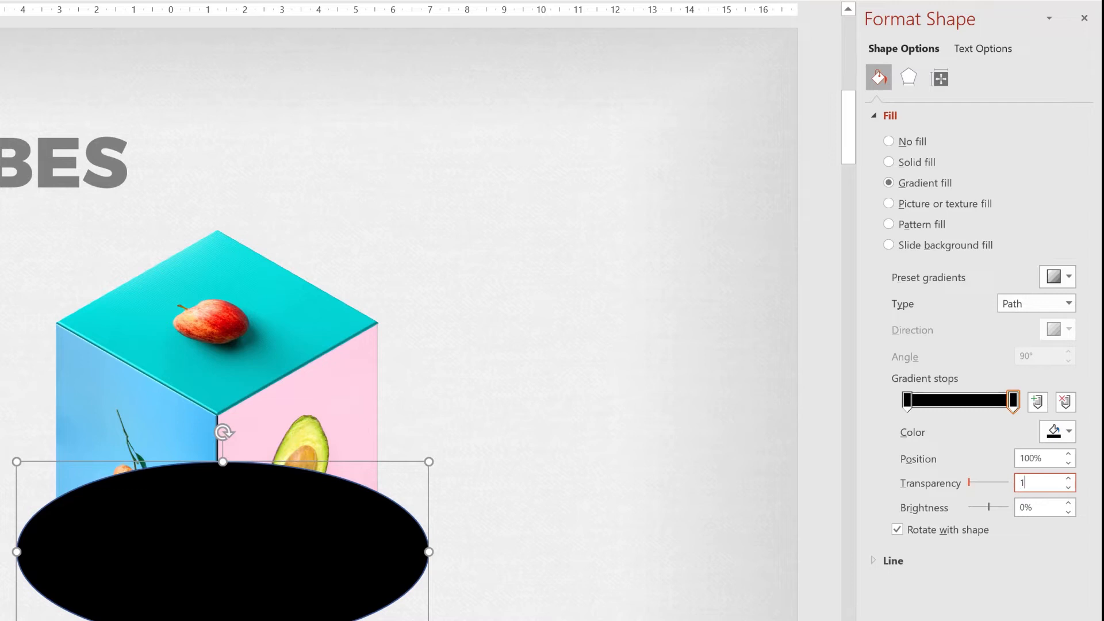
{"action": "type", "text": "100"}
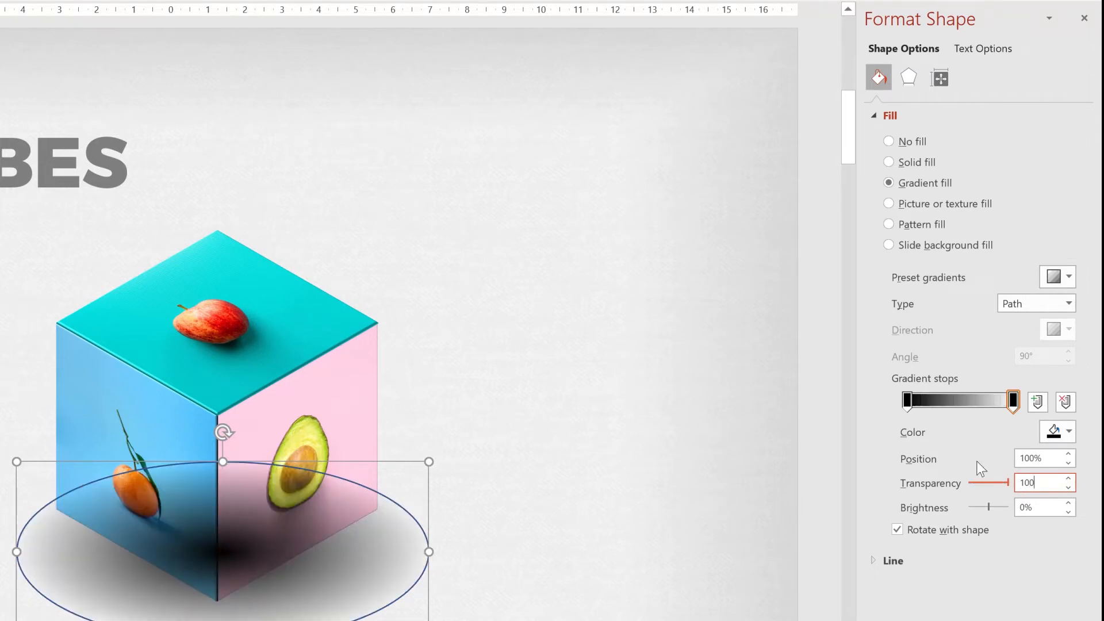
{"action": "type", "text": "0%"}
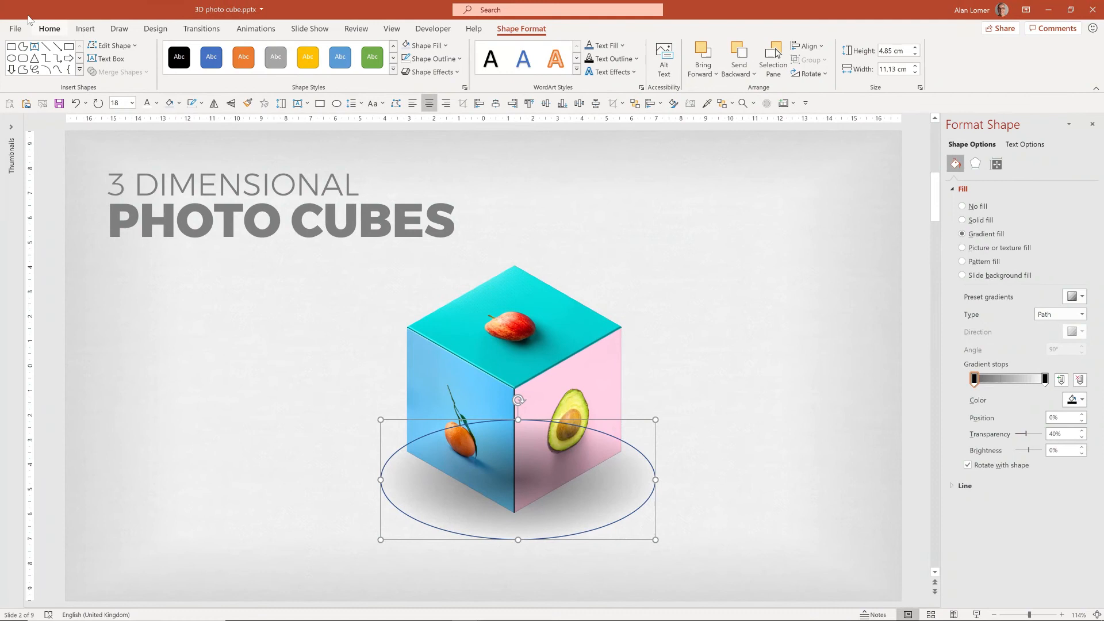
Remove the shadow oval's outline with Shape Outline > No Outline.
{"action": "left_click", "coordinate": [694, 59]}
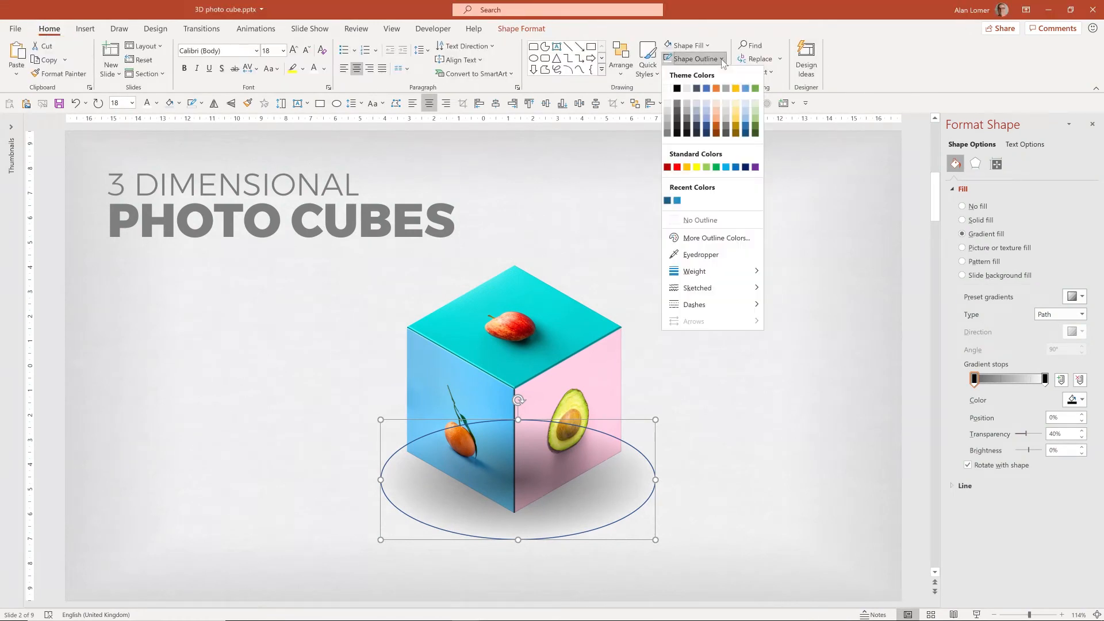
{"action": "left_click", "coordinate": [700, 220]}
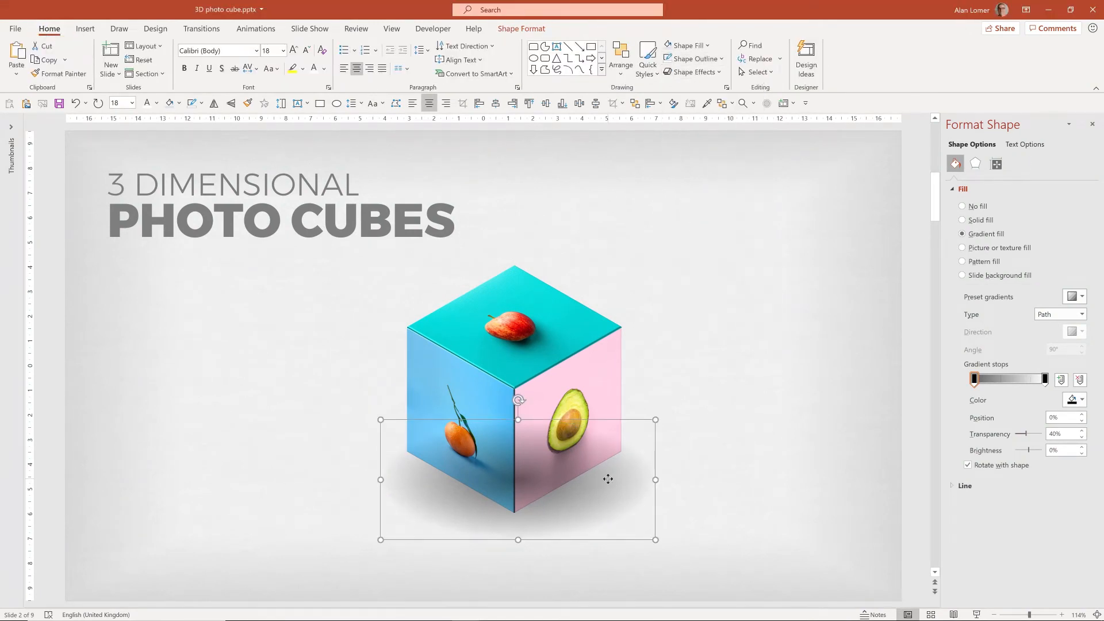
{"action": "right_click", "coordinate": [607, 478]}
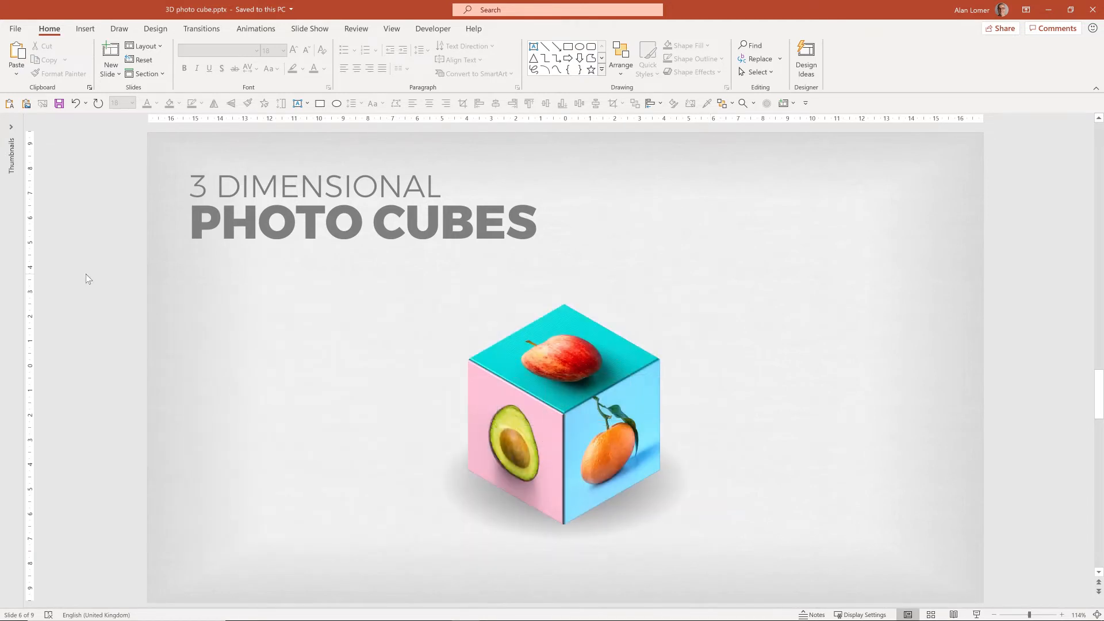
Marquee-select the cube with its shadow on slide 6 and duplicate it to the left.
{"action": "left_click_drag", "start_coordinate": [85, 274], "coordinate": [851, 561]}
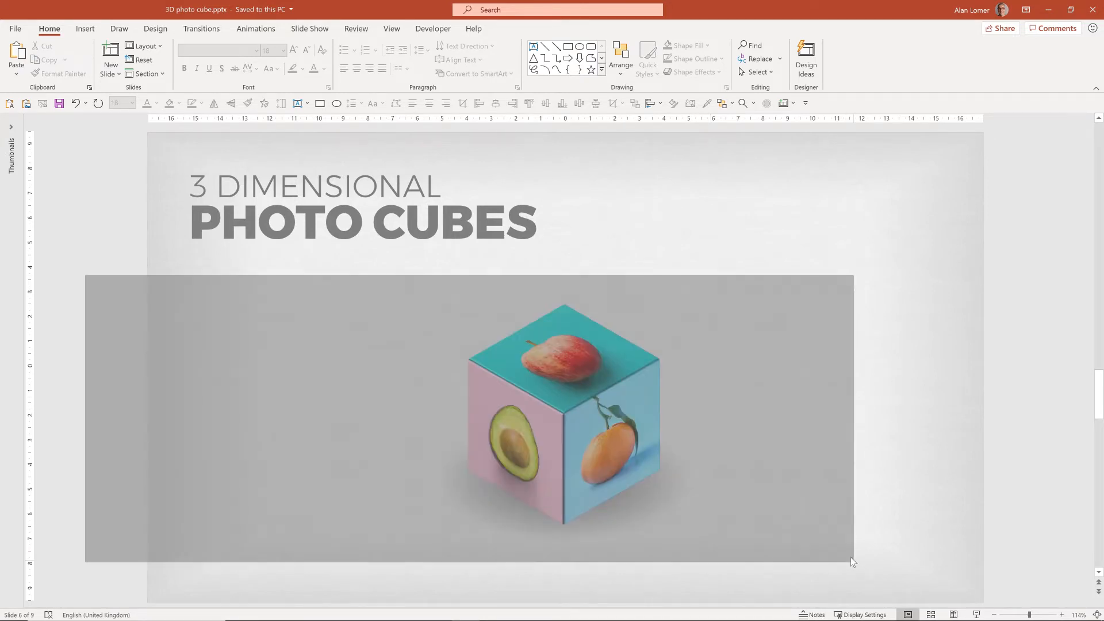
{"action": "left_click", "coordinate": [563, 415]}
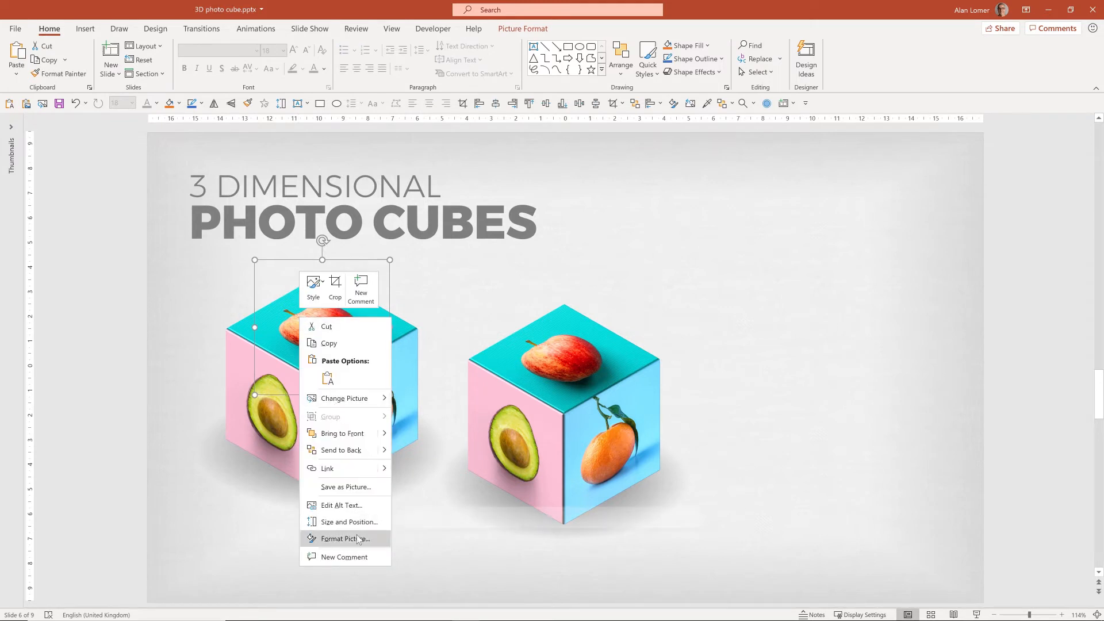
Re-rotate the copied cube's apple top face to the Off Axis 1: Top preset.
{"action": "left_click", "coordinate": [345, 538]}
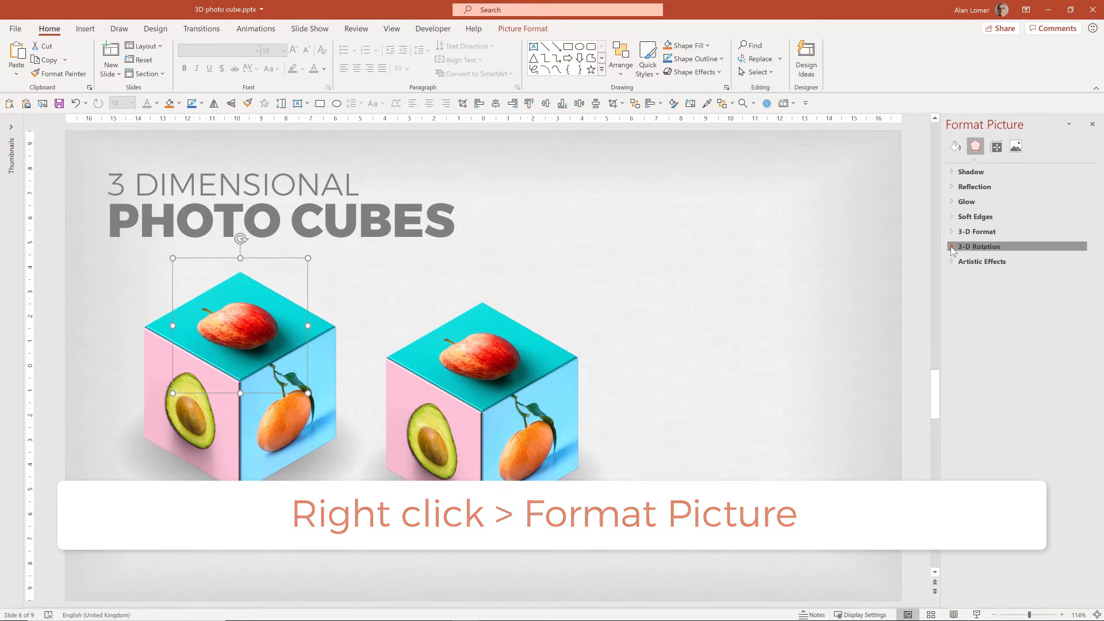
{"action": "left_click", "coordinate": [950, 246]}
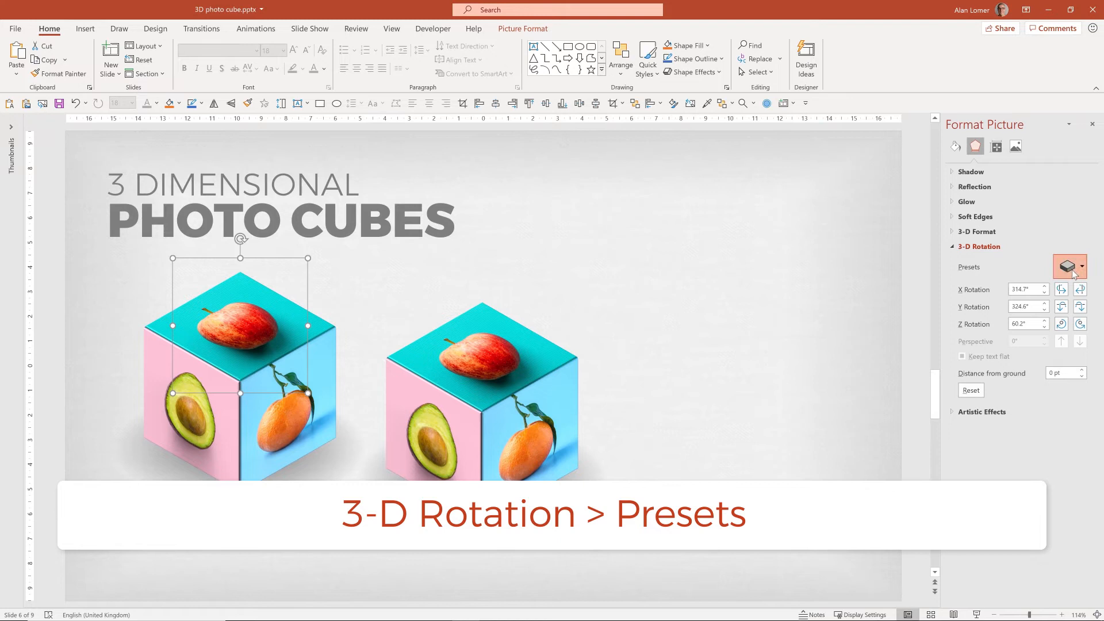
{"action": "left_click", "coordinate": [1064, 265]}
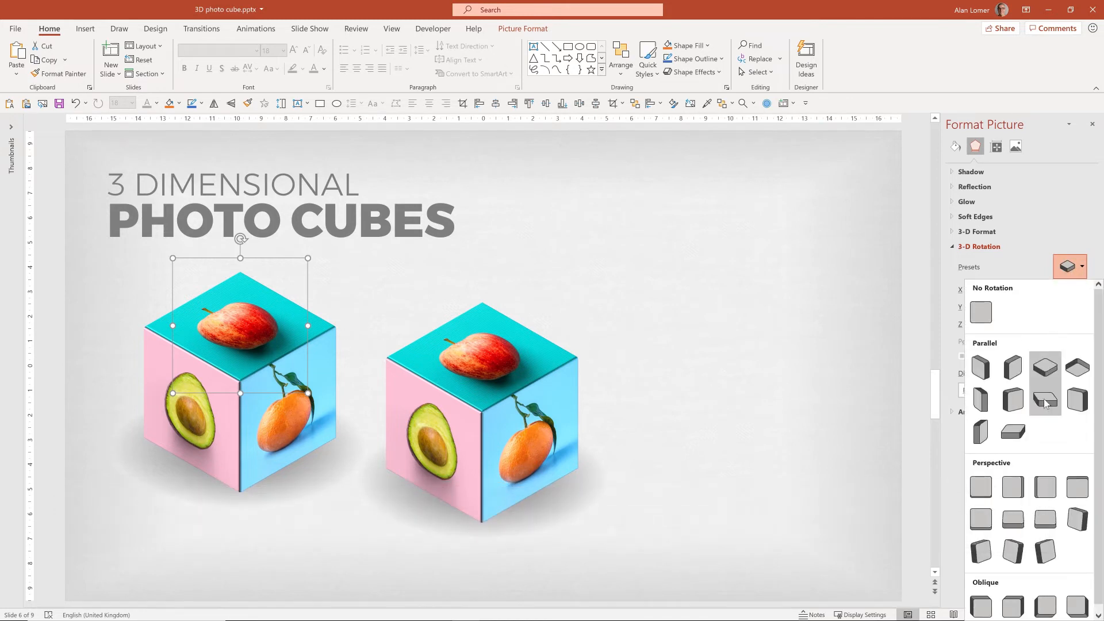
{"action": "mouse_move", "coordinate": [1045, 402]}
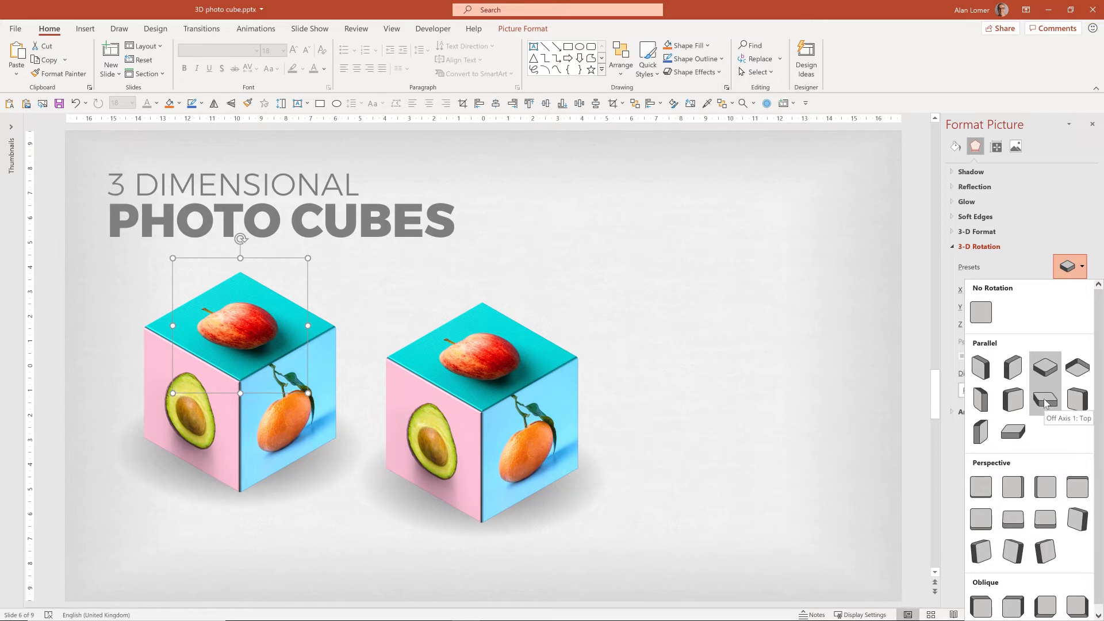
{"action": "left_click", "coordinate": [1044, 398]}
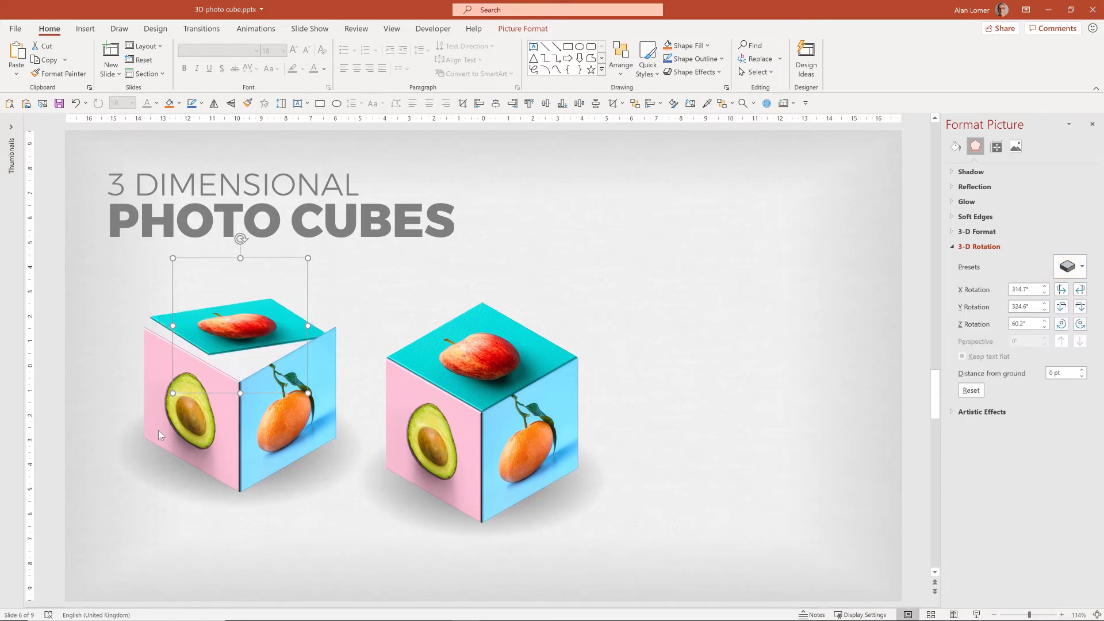
Give the copied avocado and orange faces new 3-D presets, turning the orange front-facing.
{"action": "left_click", "coordinate": [970, 389]}
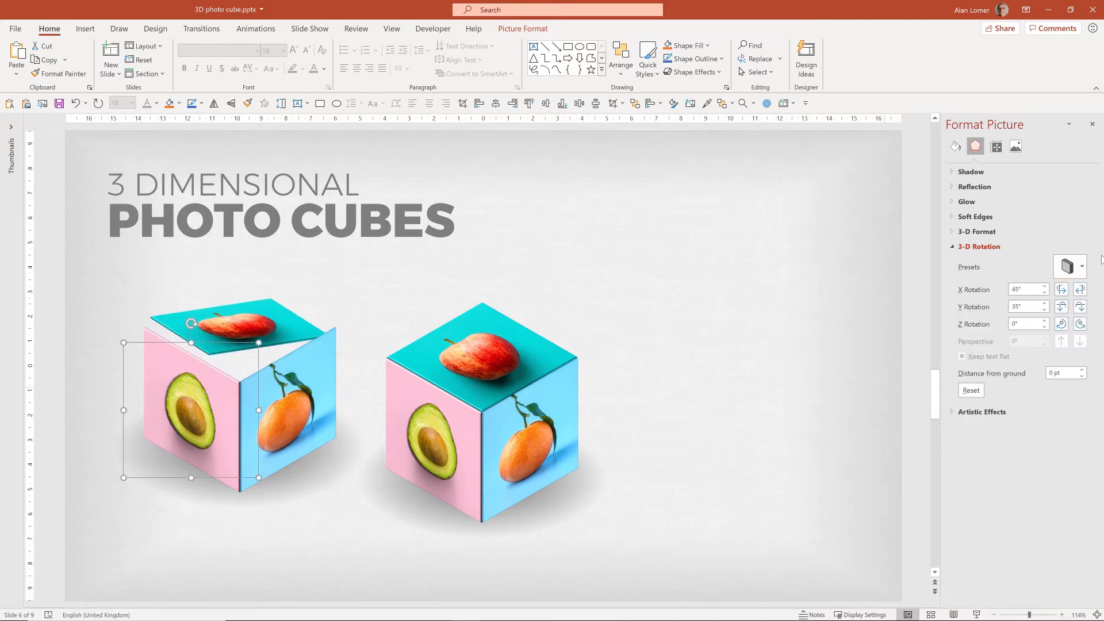
{"action": "left_click", "coordinate": [1080, 266]}
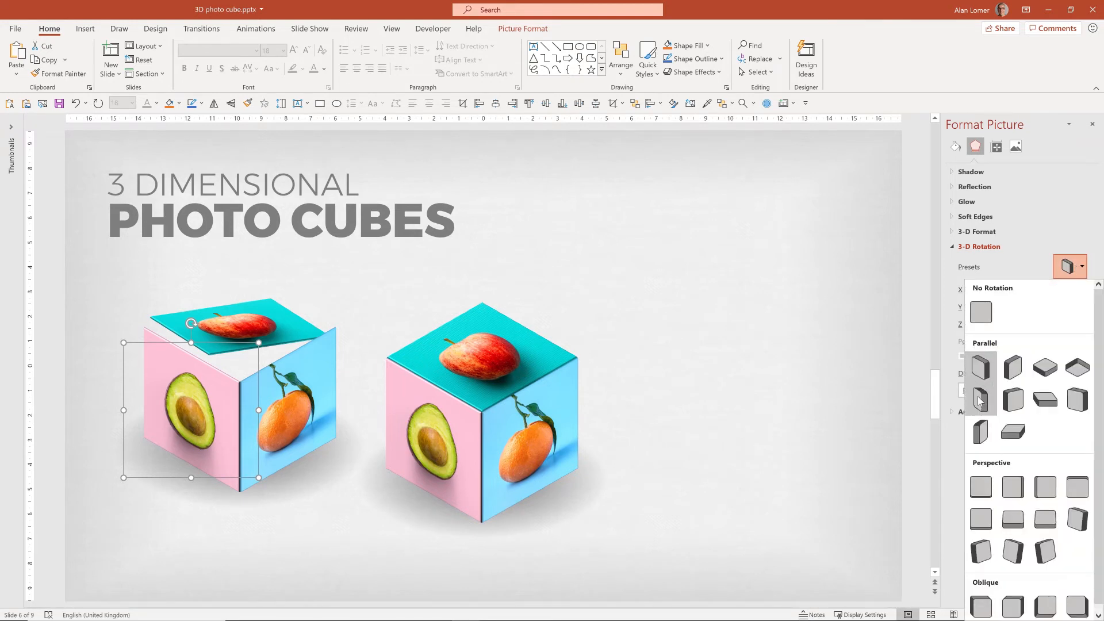
{"action": "left_click", "coordinate": [979, 400]}
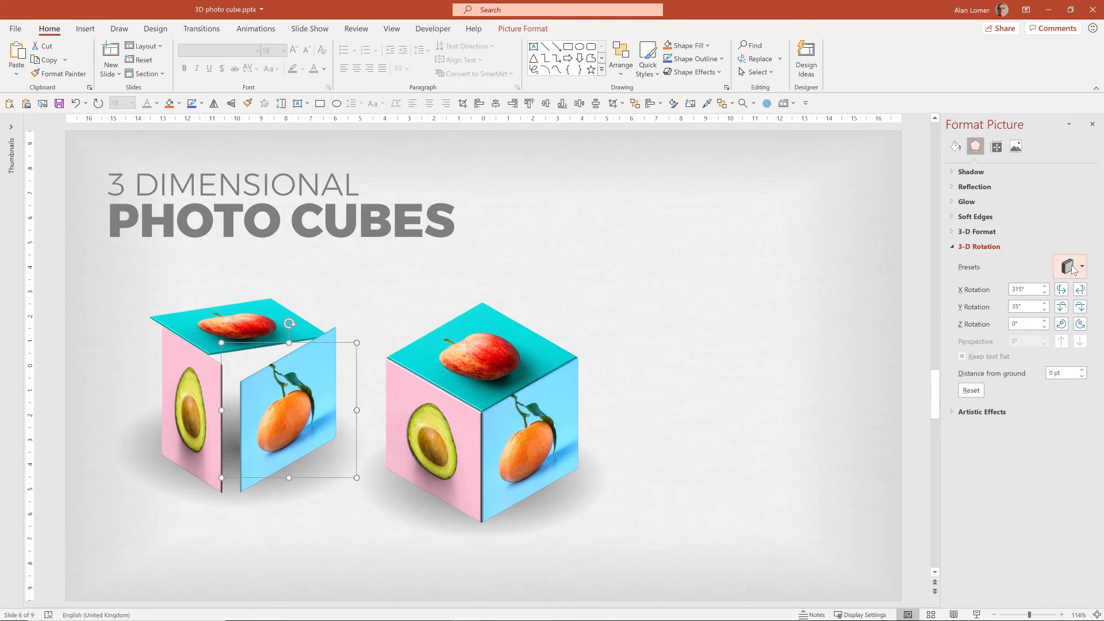
{"action": "left_click", "coordinate": [1066, 266]}
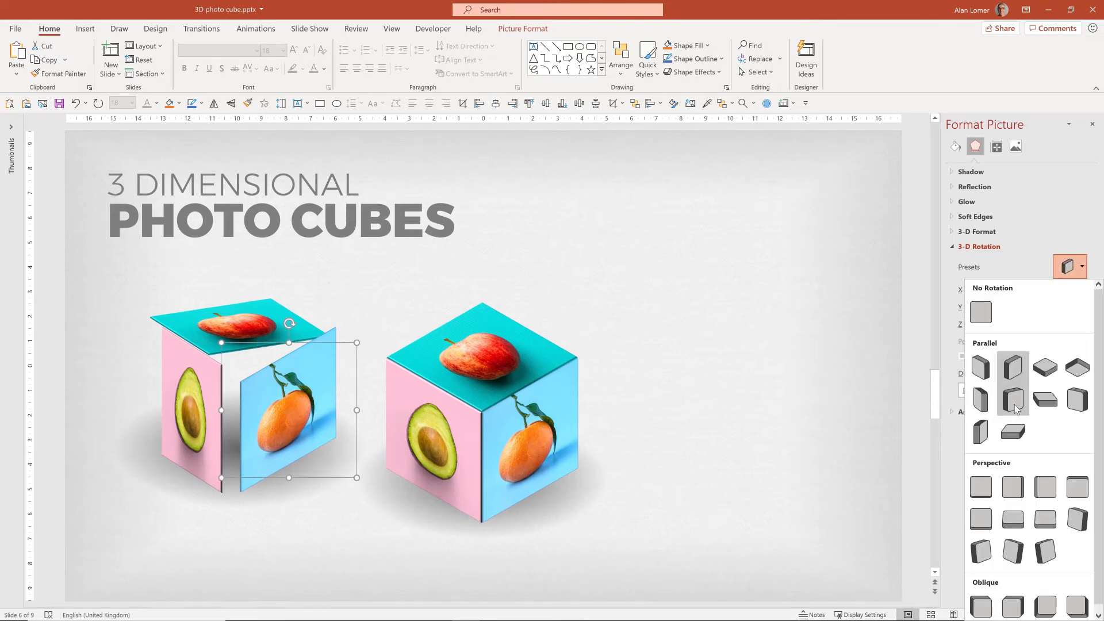
{"action": "left_click", "coordinate": [1012, 398]}
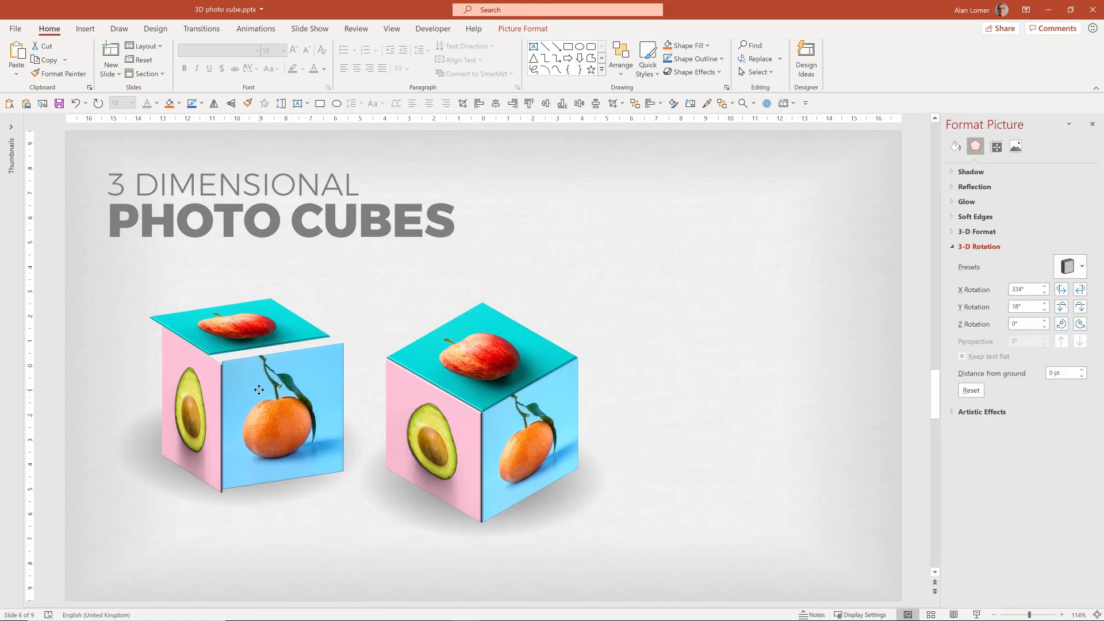
Seat the apple top face snugly onto the avocado and tangerine side faces, then deselect.
{"action": "left_click", "coordinate": [268, 415]}
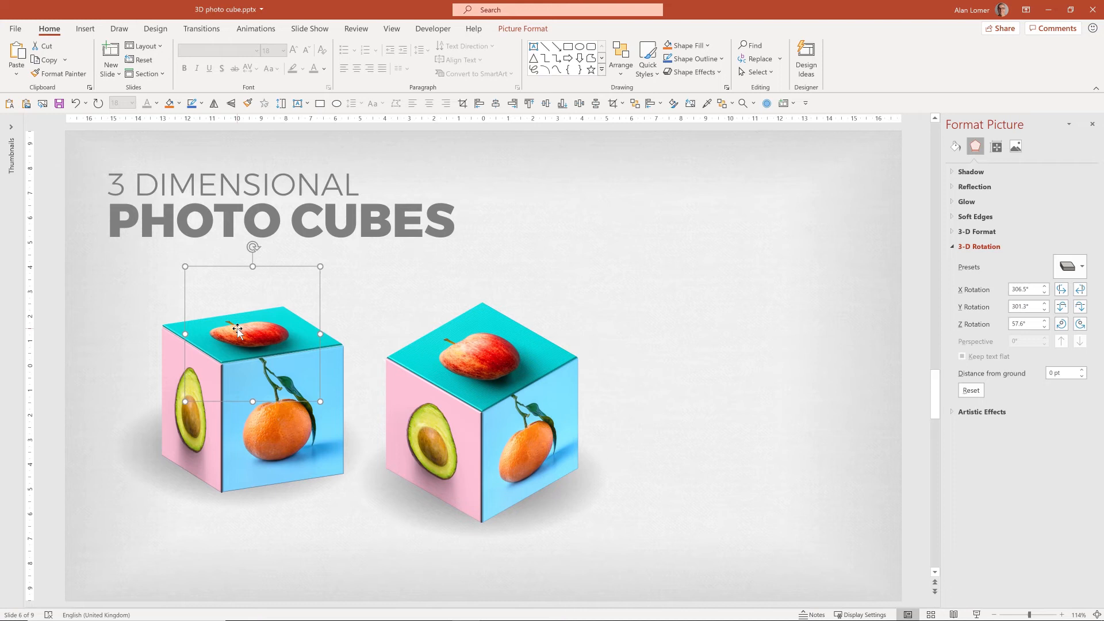
{"action": "left_click", "coordinate": [55, 196]}
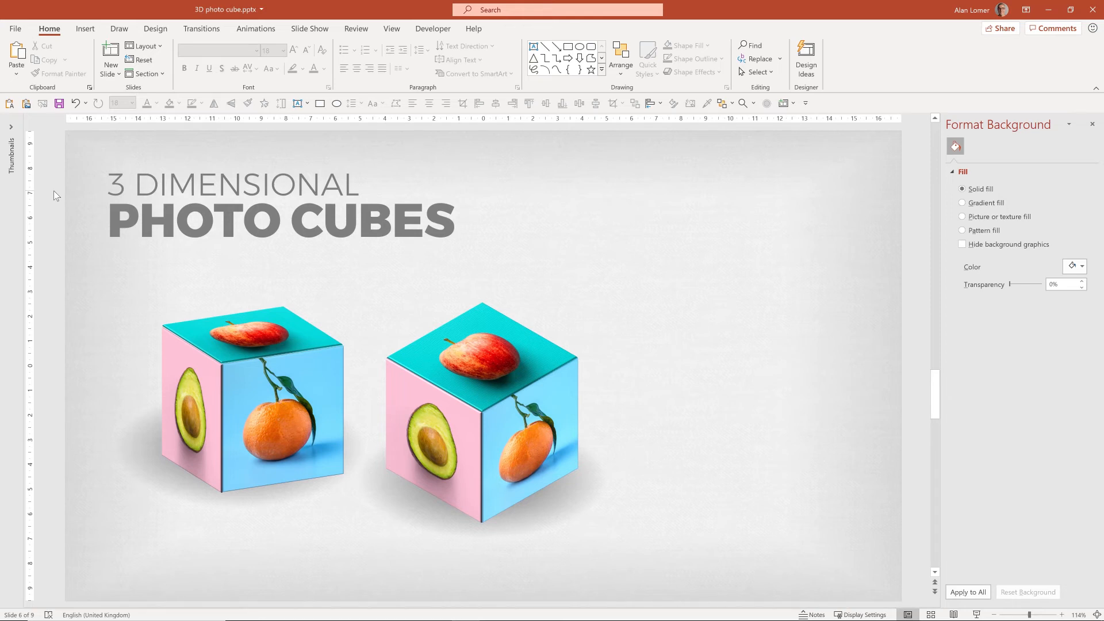
{"action": "mouse_move", "coordinate": [1009, 464]}
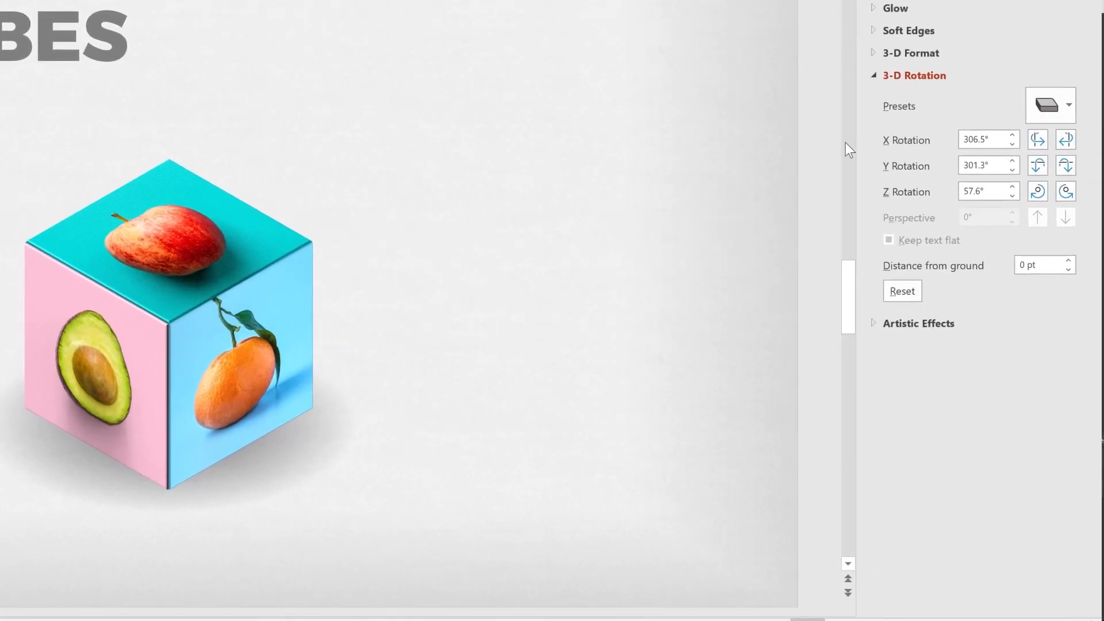
{"action": "left_click", "coordinate": [1068, 105]}
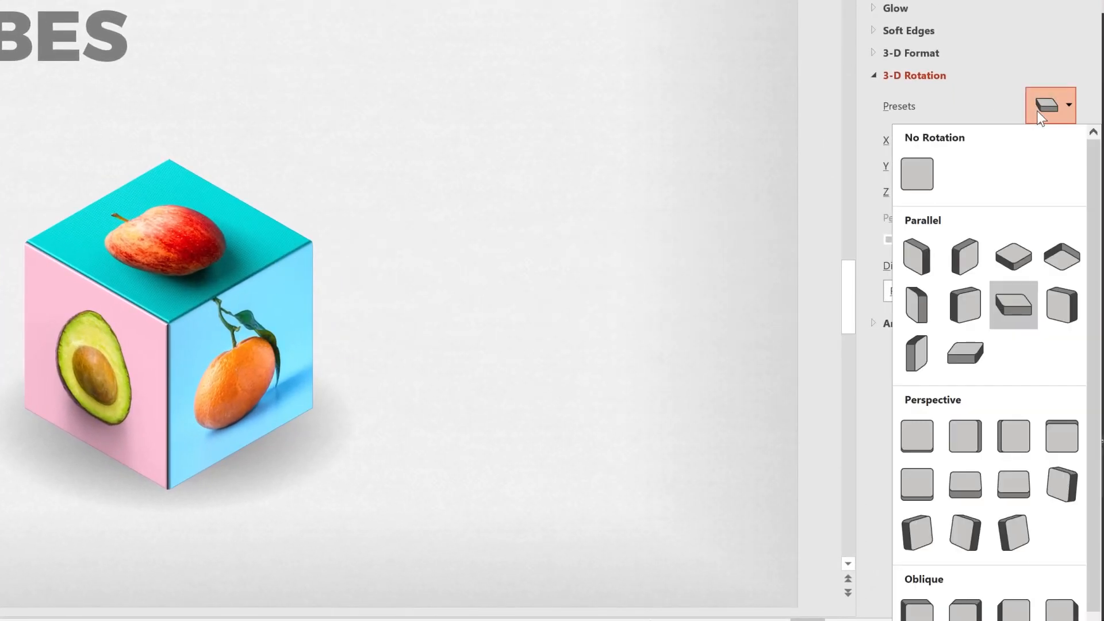
{"action": "mouse_move", "coordinate": [915, 255]}
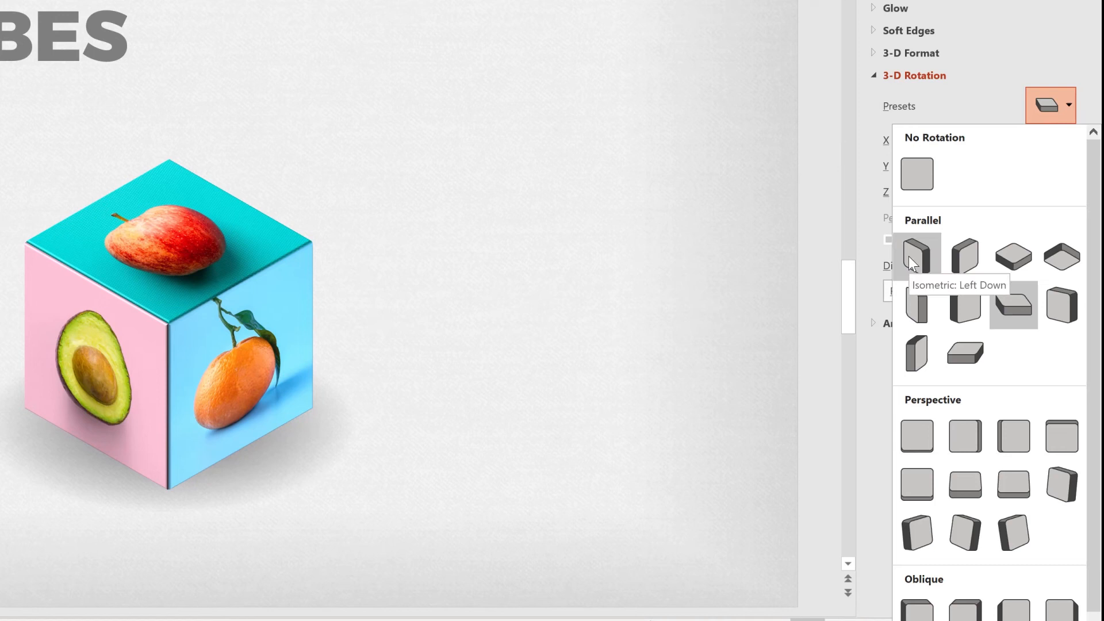
{"action": "mouse_move", "coordinate": [915, 304]}
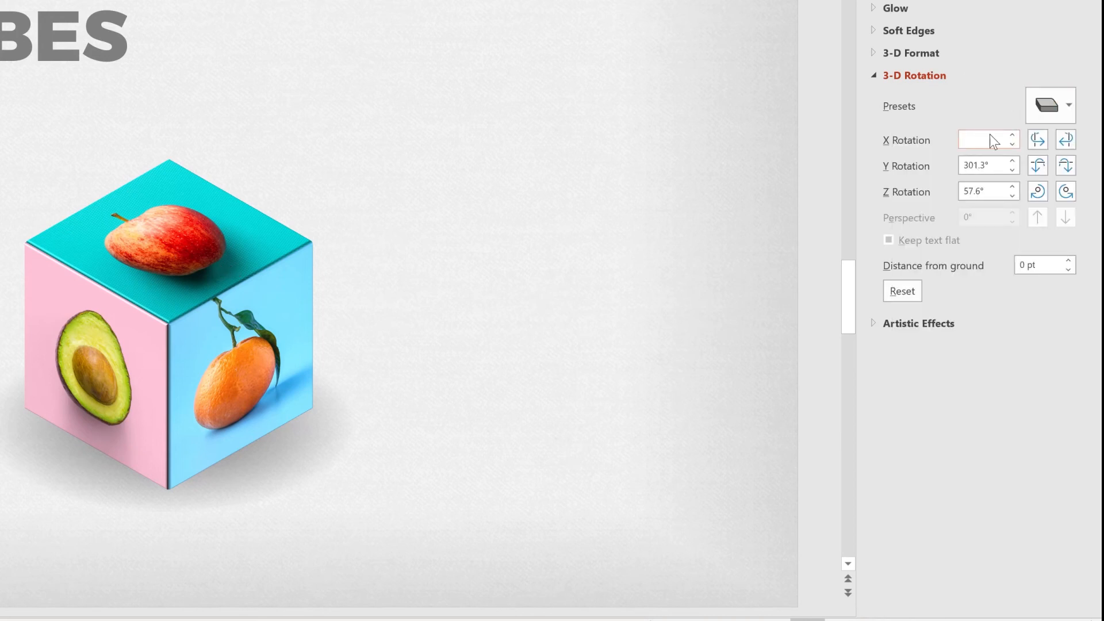
{"action": "type", "text": "306.5°"}
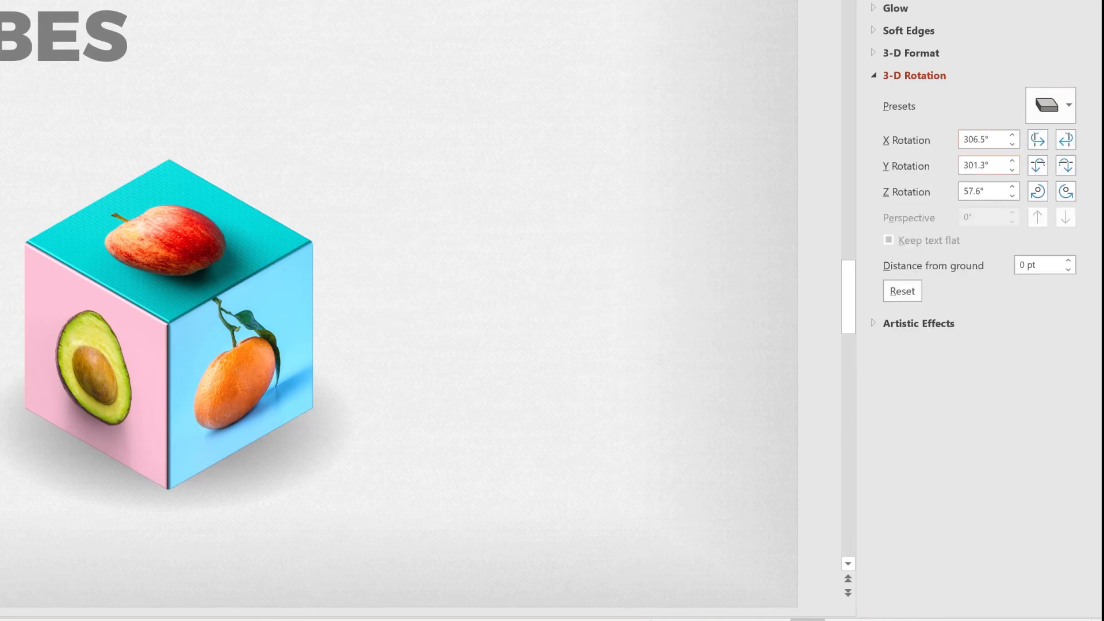
{"action": "left_click", "coordinate": [983, 192]}
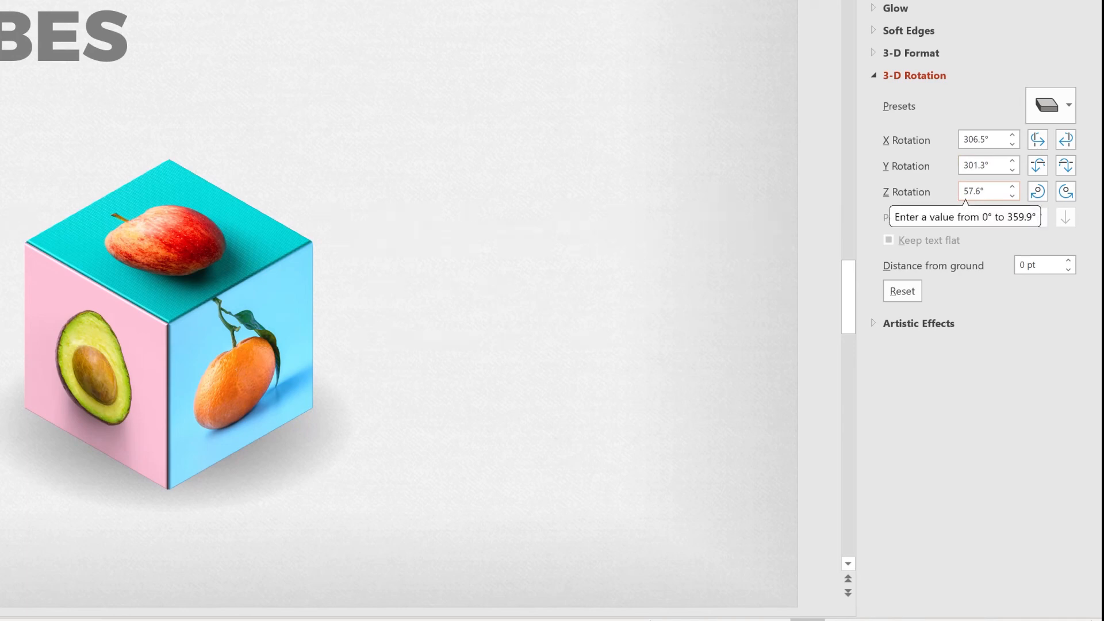